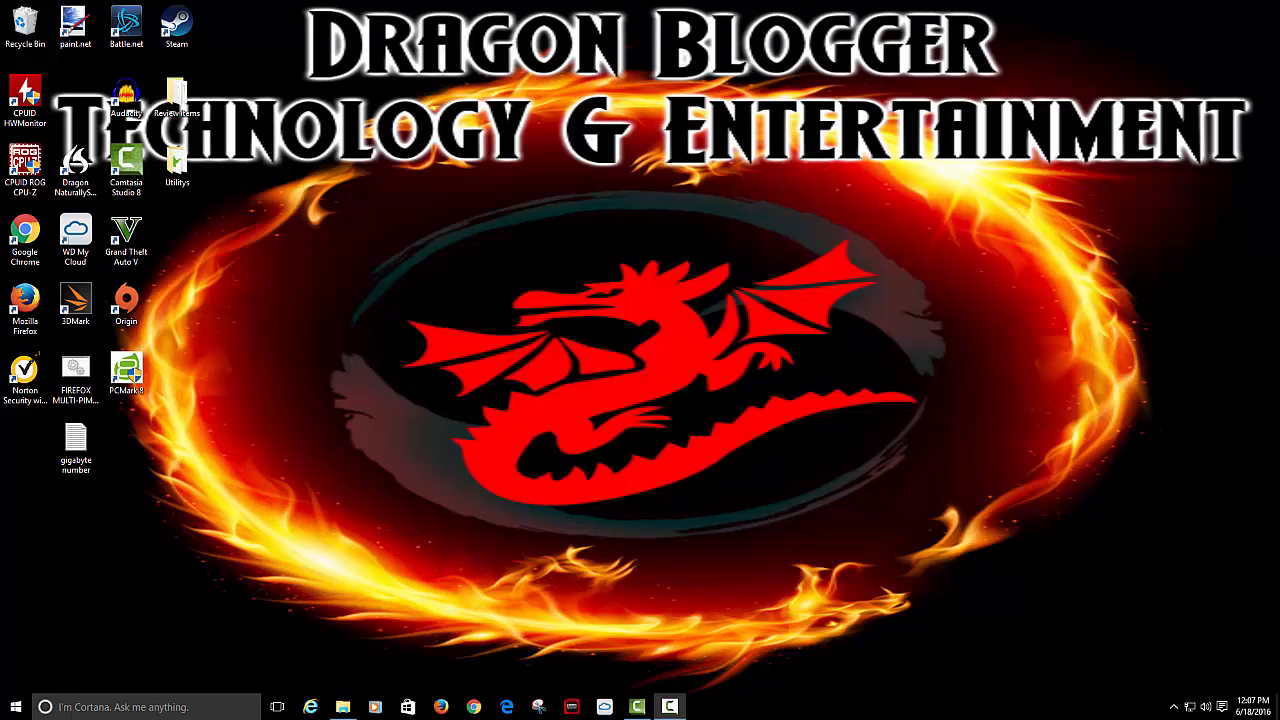
mouse_move(938, 616)
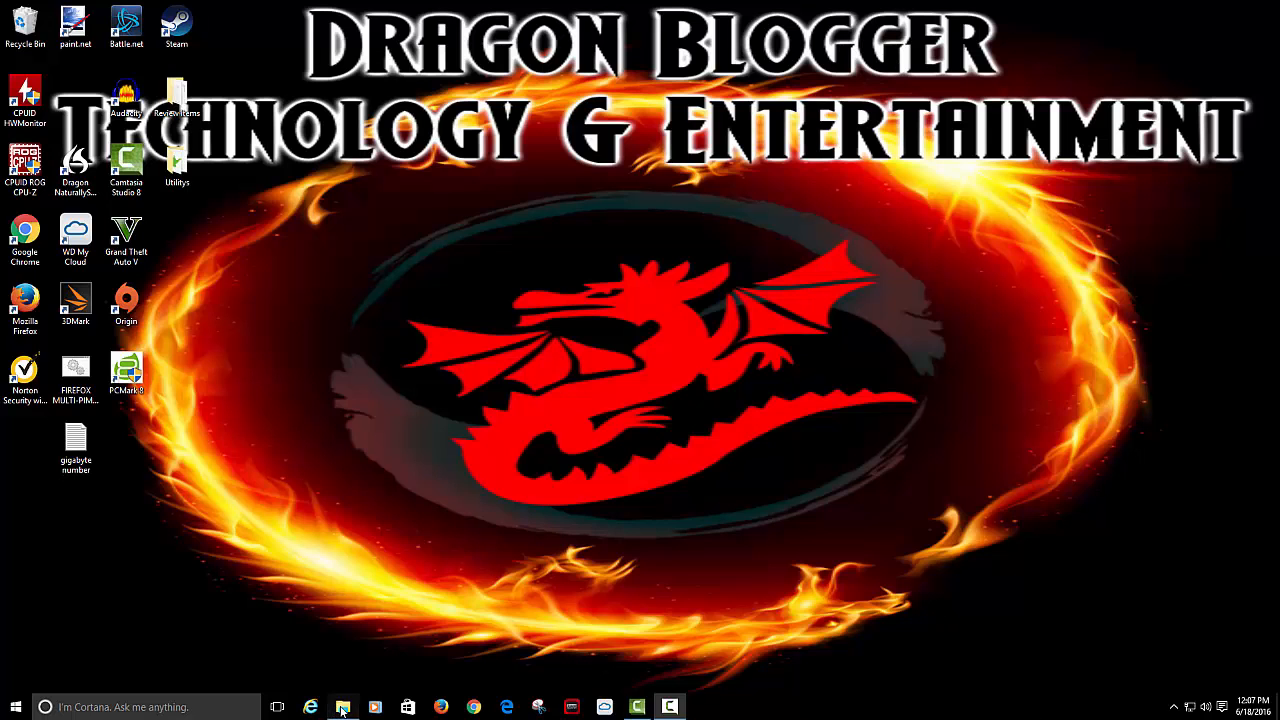
Launch the GC1500 installer menu from the DVD RW Drive (F:) in File Explorer.
click(342, 708)
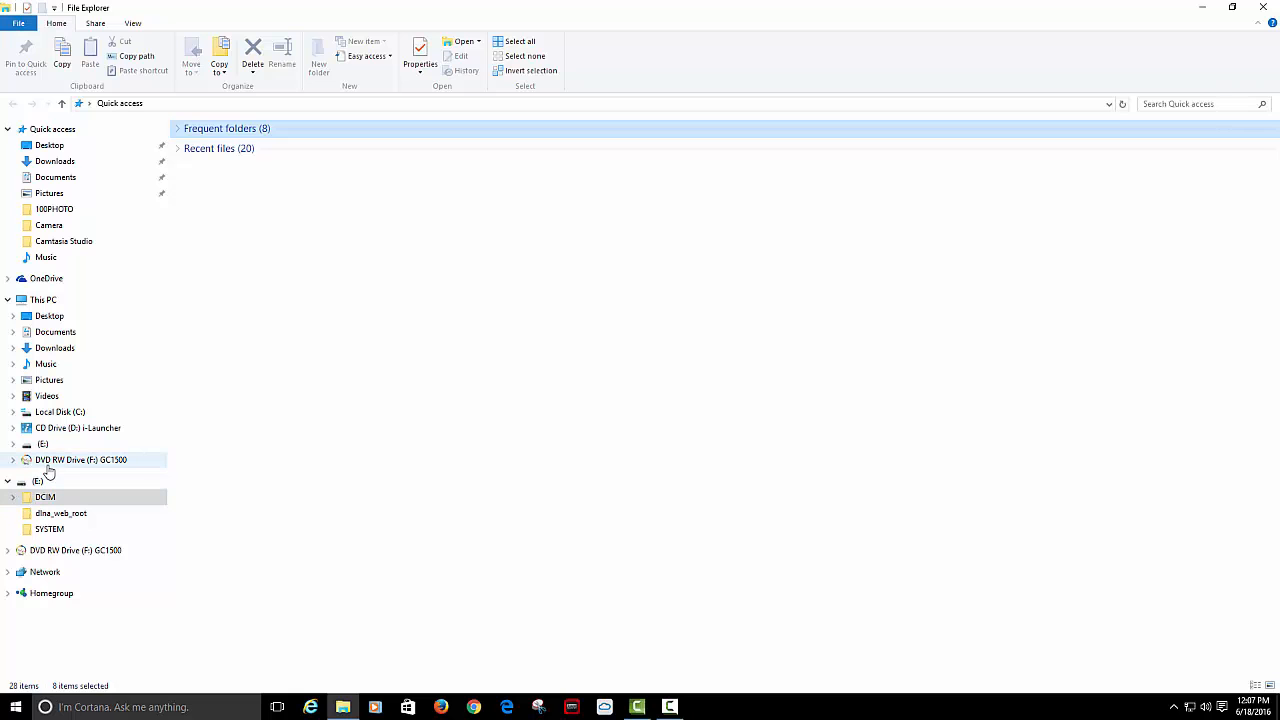
right_click(80, 458)
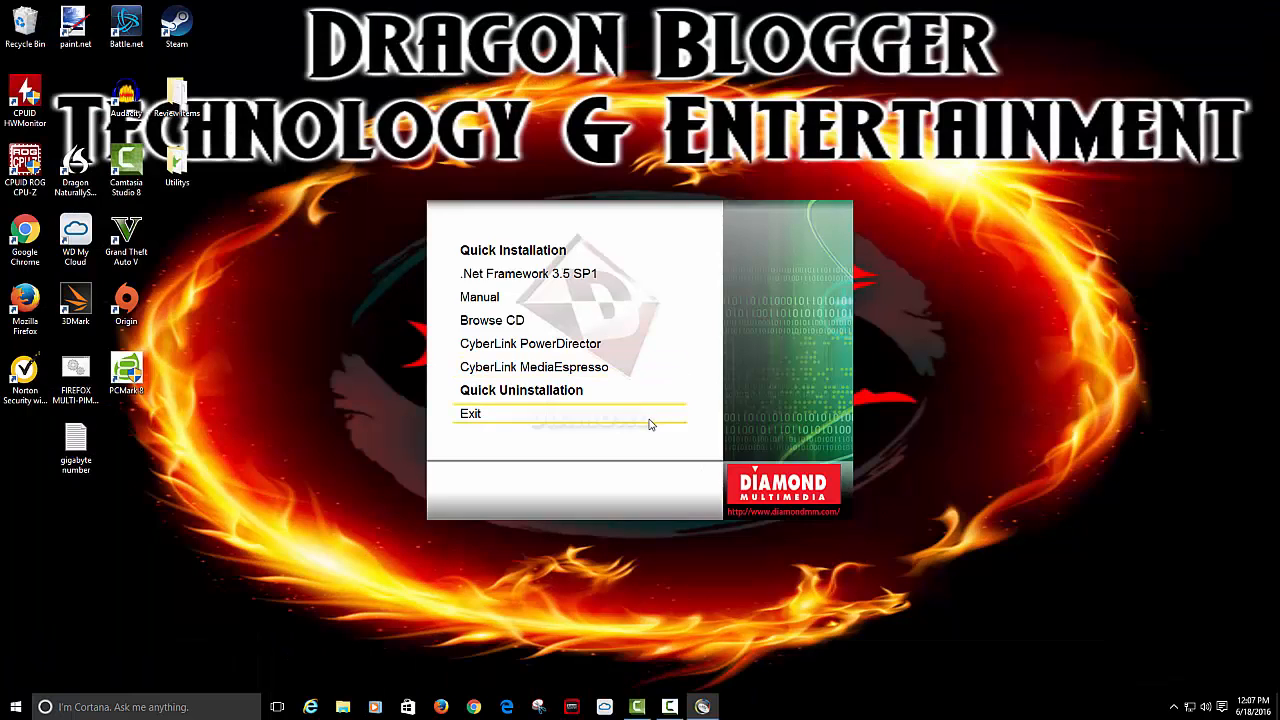
mouse_move(750, 624)
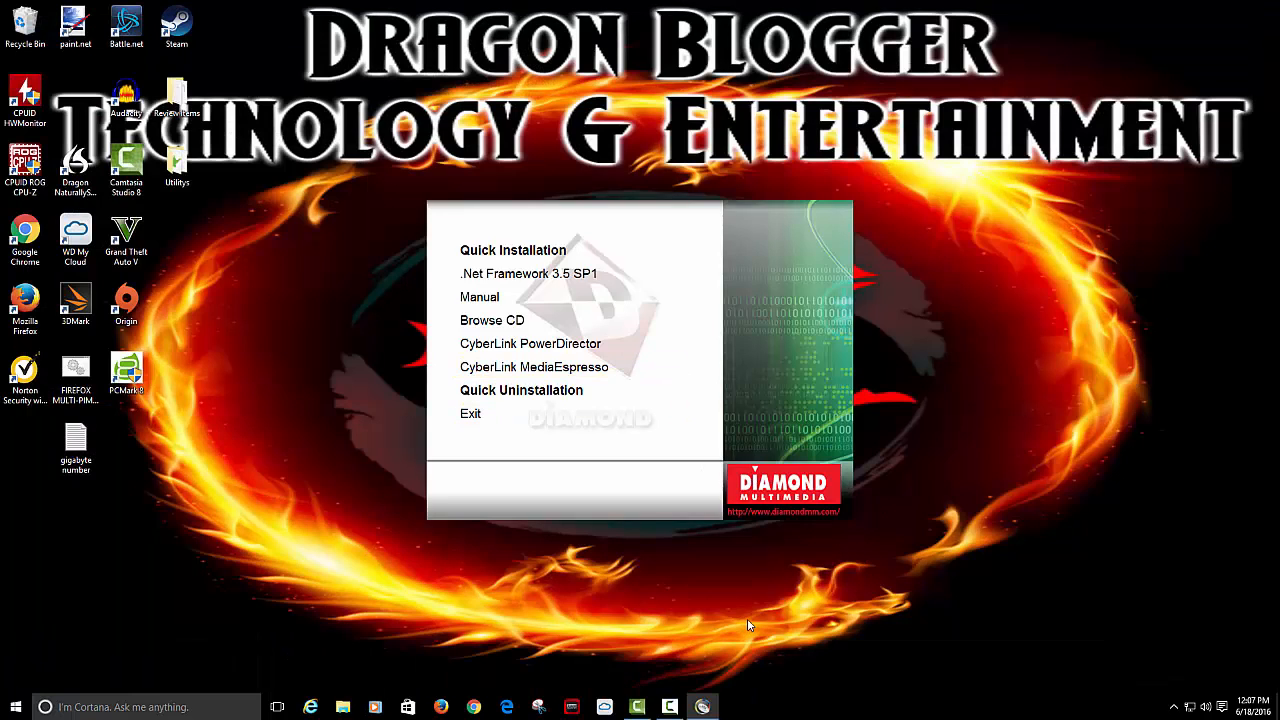
mouse_move(760, 624)
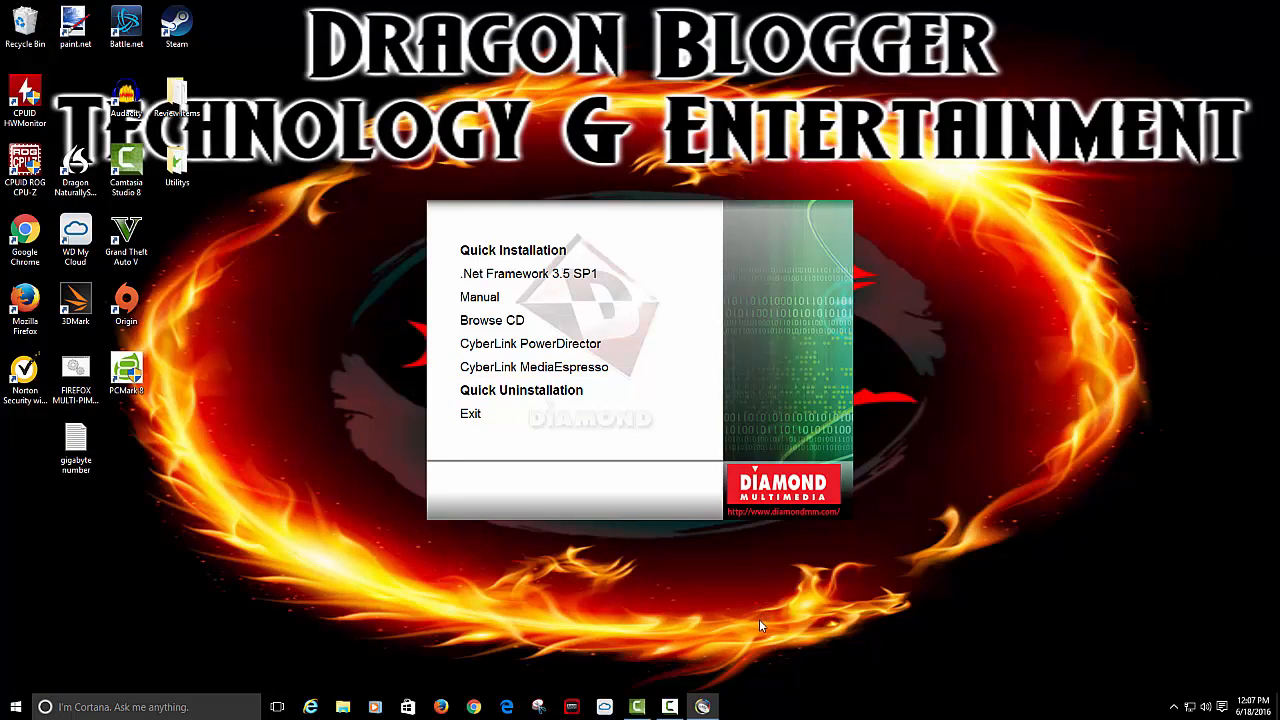
mouse_move(762, 618)
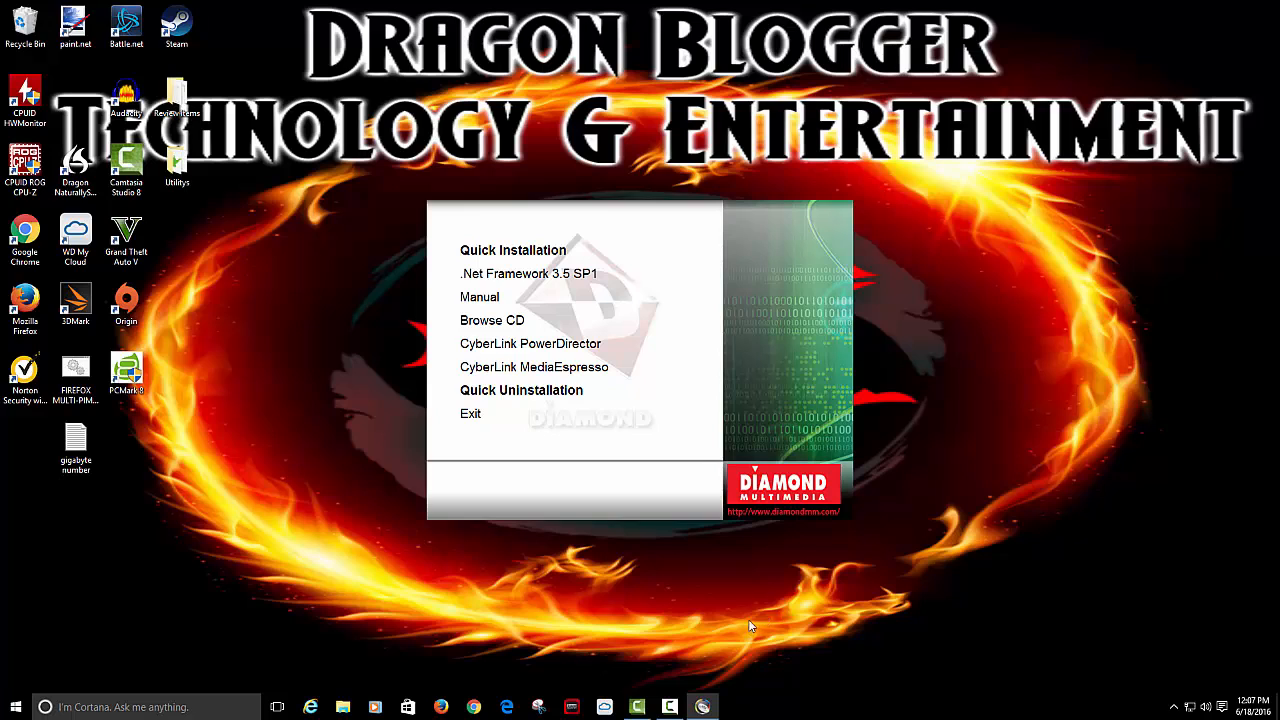
mouse_move(760, 592)
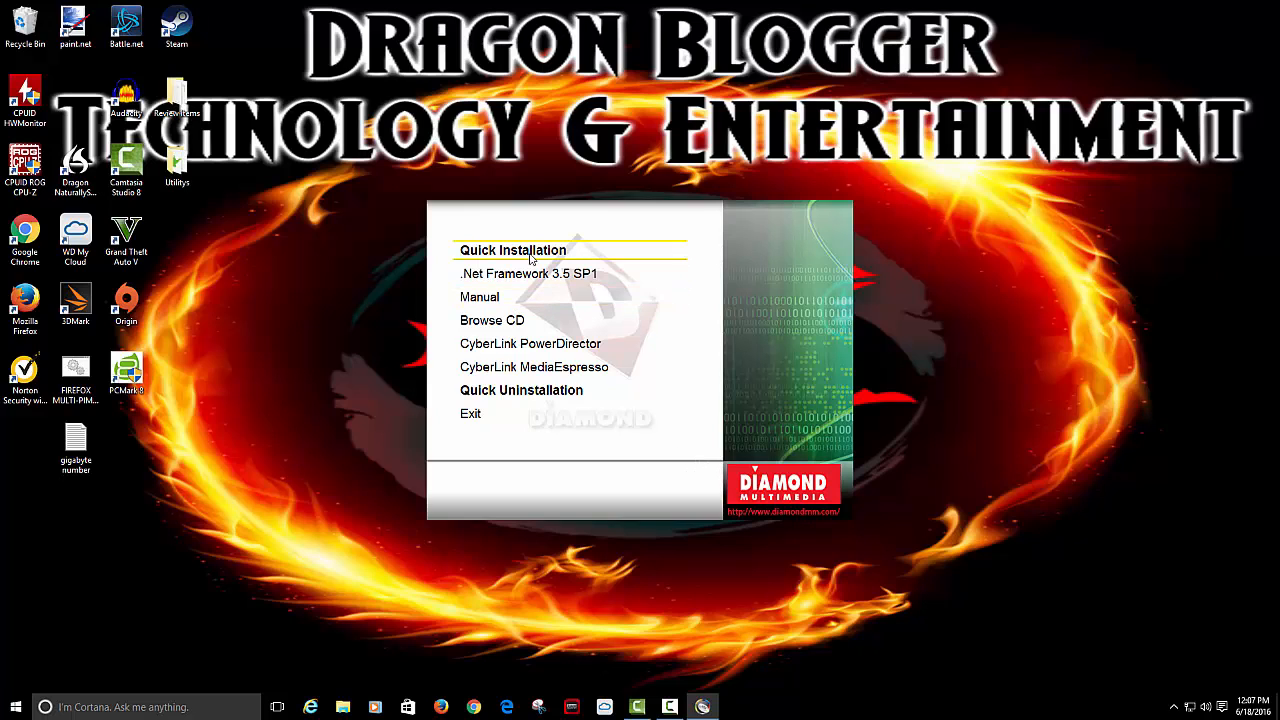
mouse_move(510, 284)
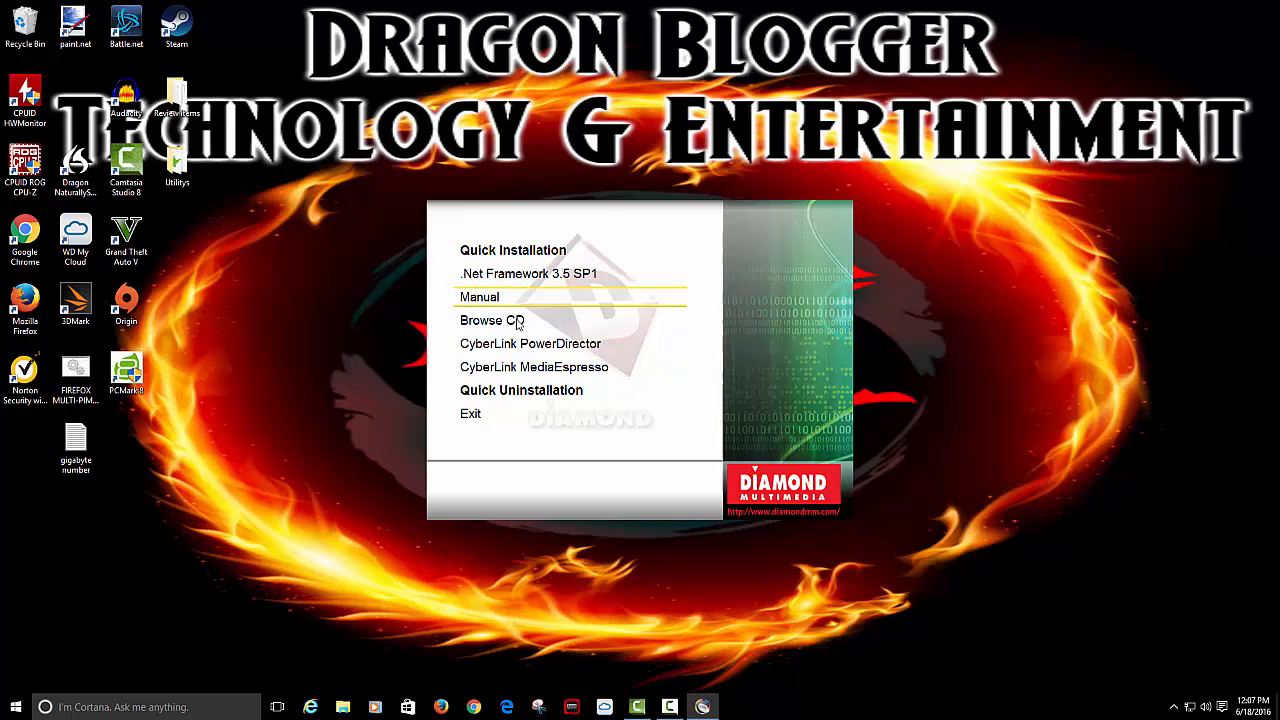
mouse_move(560, 384)
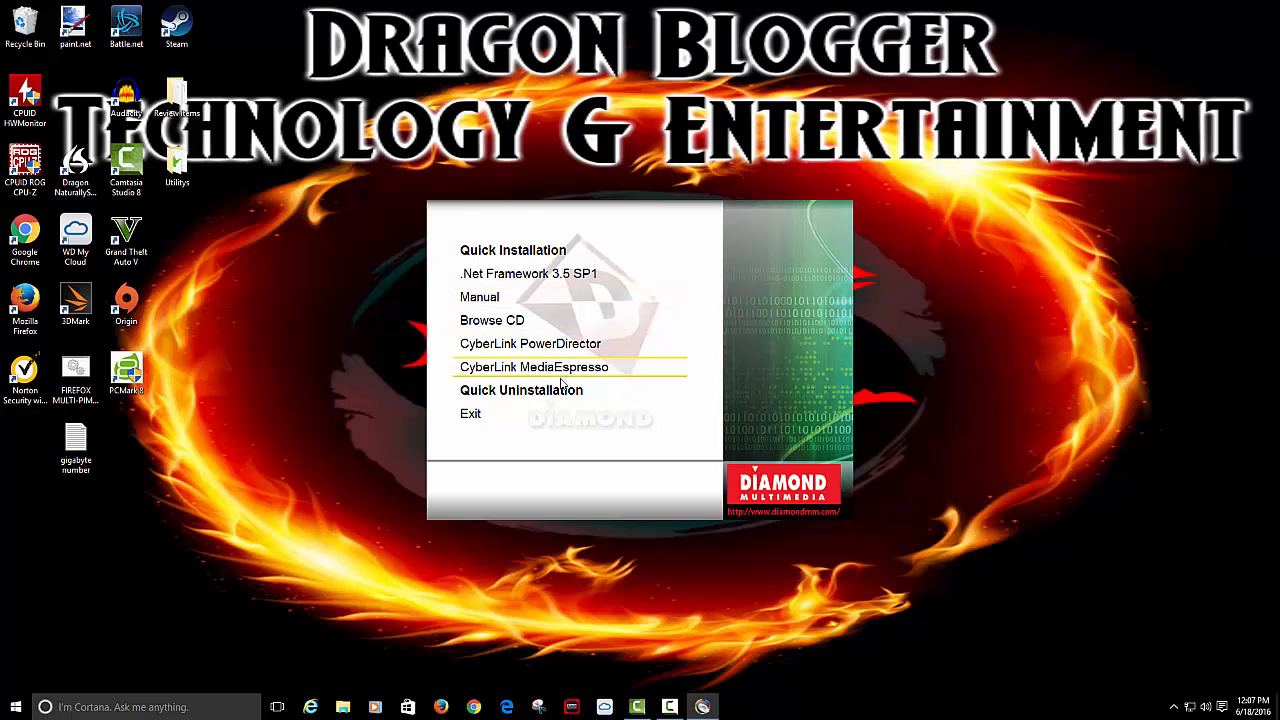
mouse_move(512, 250)
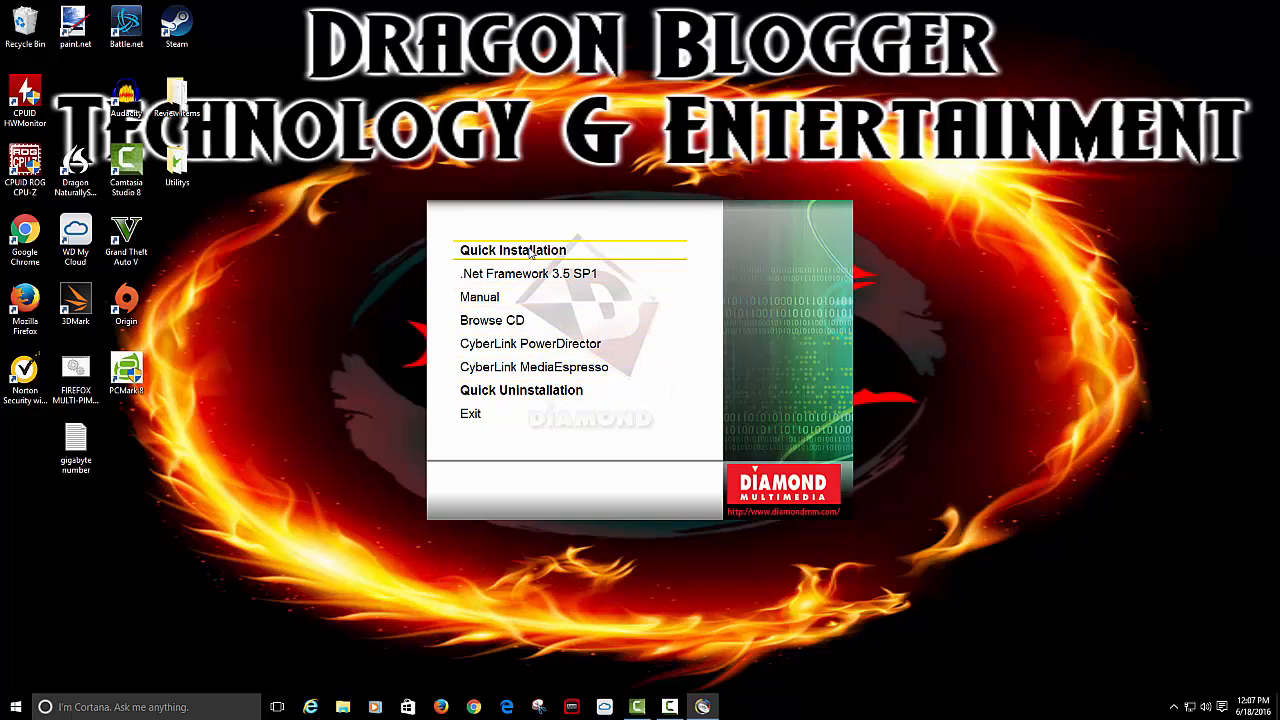
Start Quick Installation and accept the system Status Report, keeping Typical Installation.
click(512, 250)
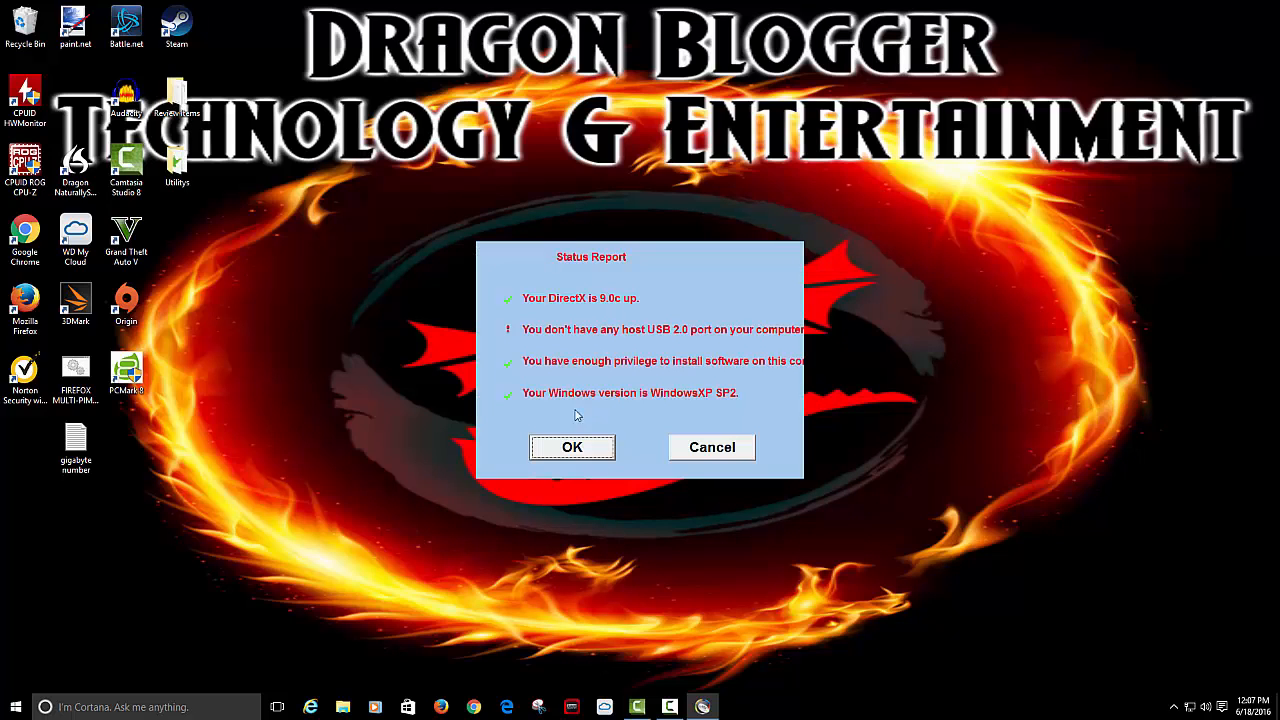
mouse_move(568, 418)
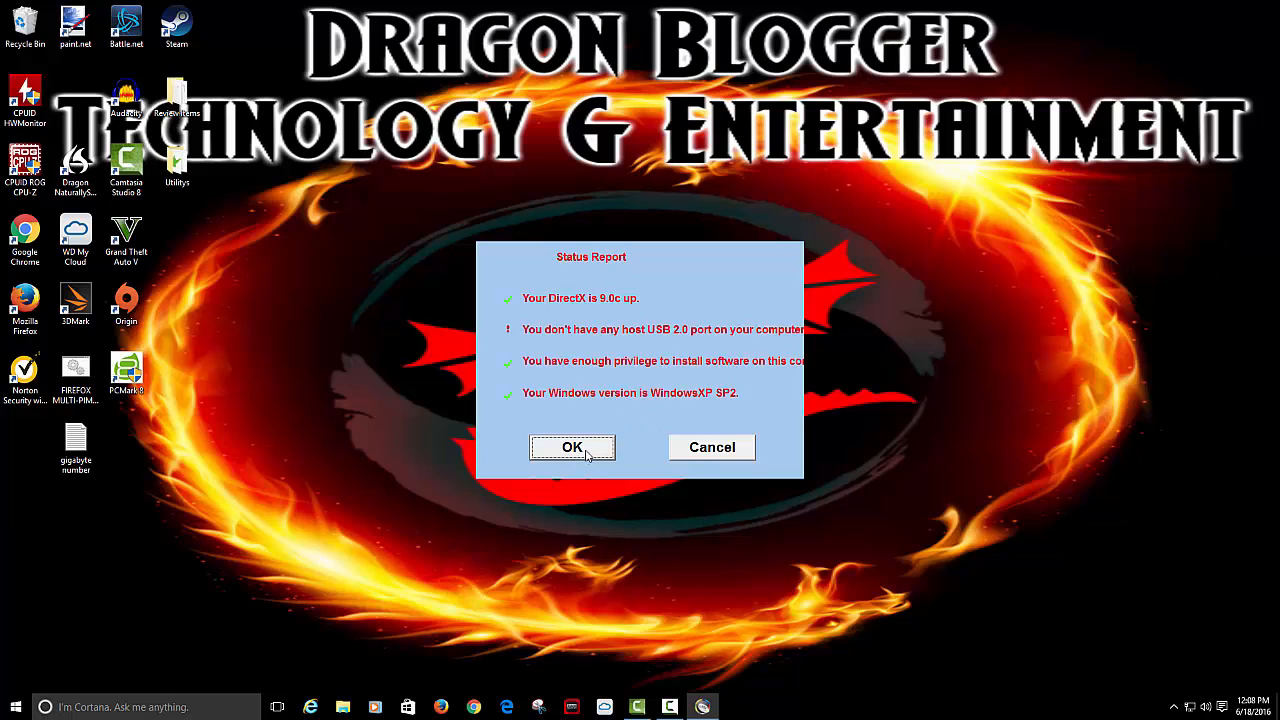
click(572, 448)
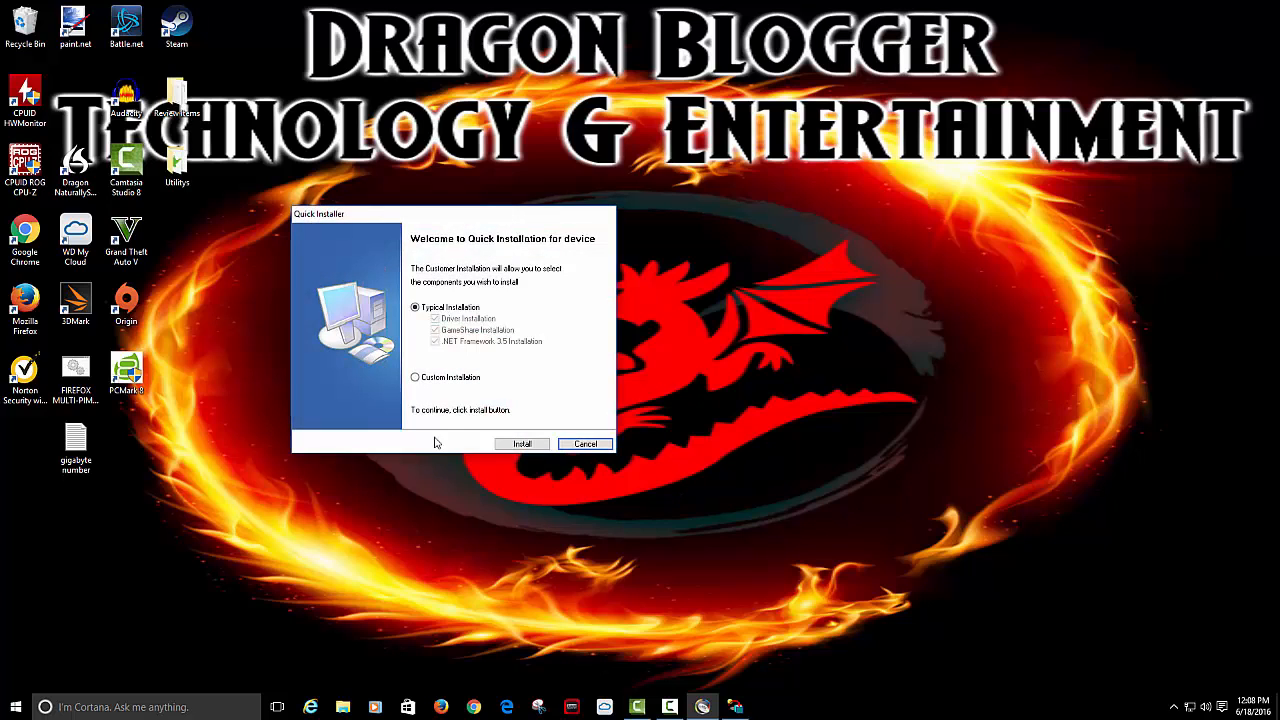
mouse_move(464, 404)
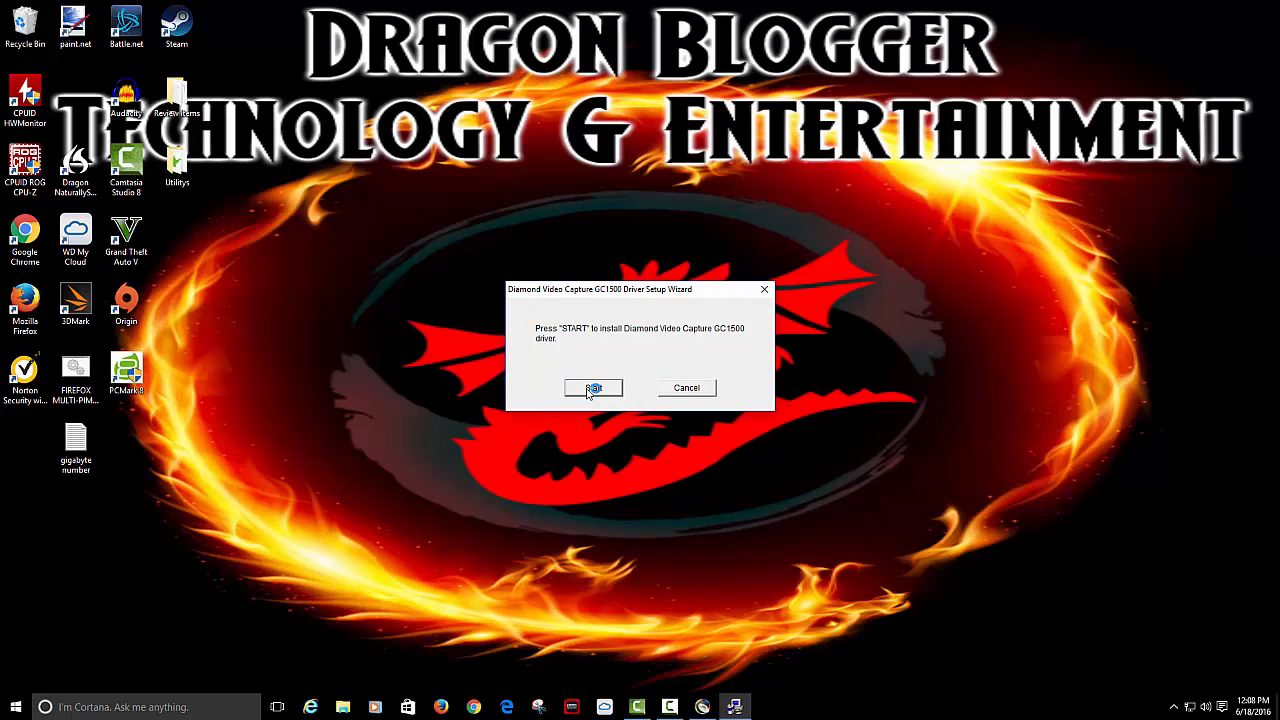
Install the GC1500 capture driver via the setup wizard and dismiss the success message.
click(592, 388)
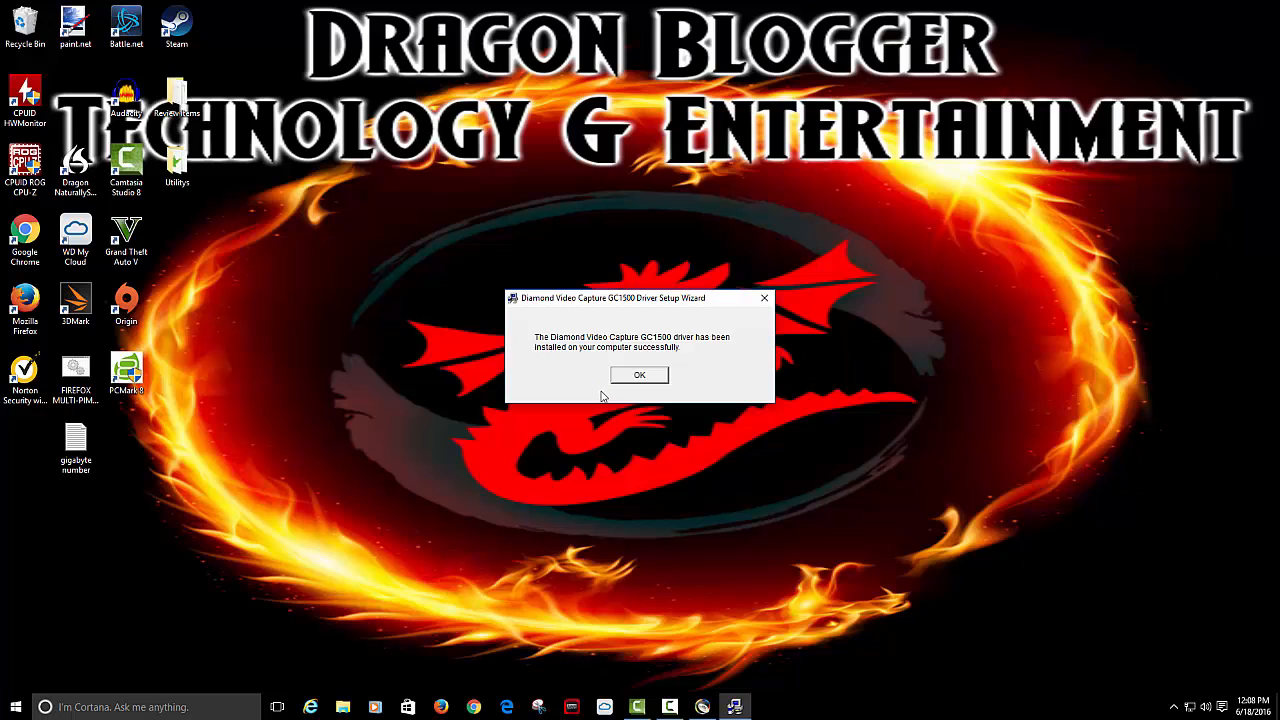
mouse_move(596, 390)
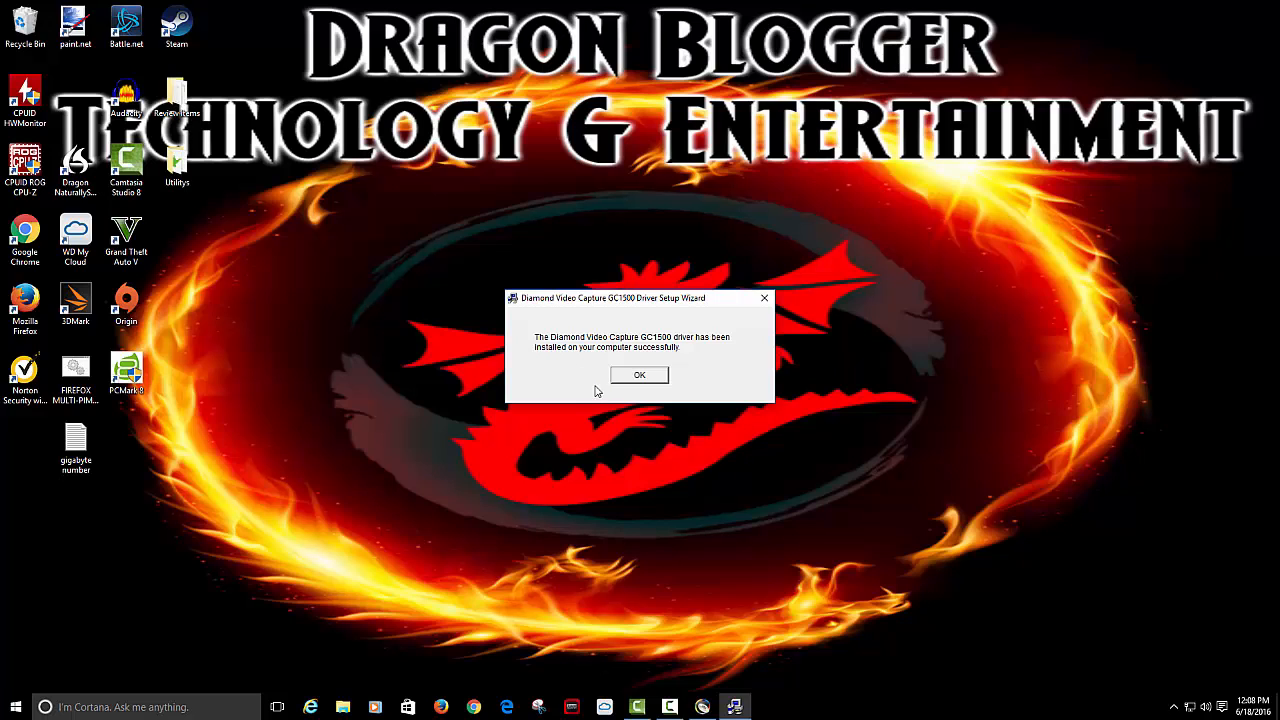
mouse_move(556, 356)
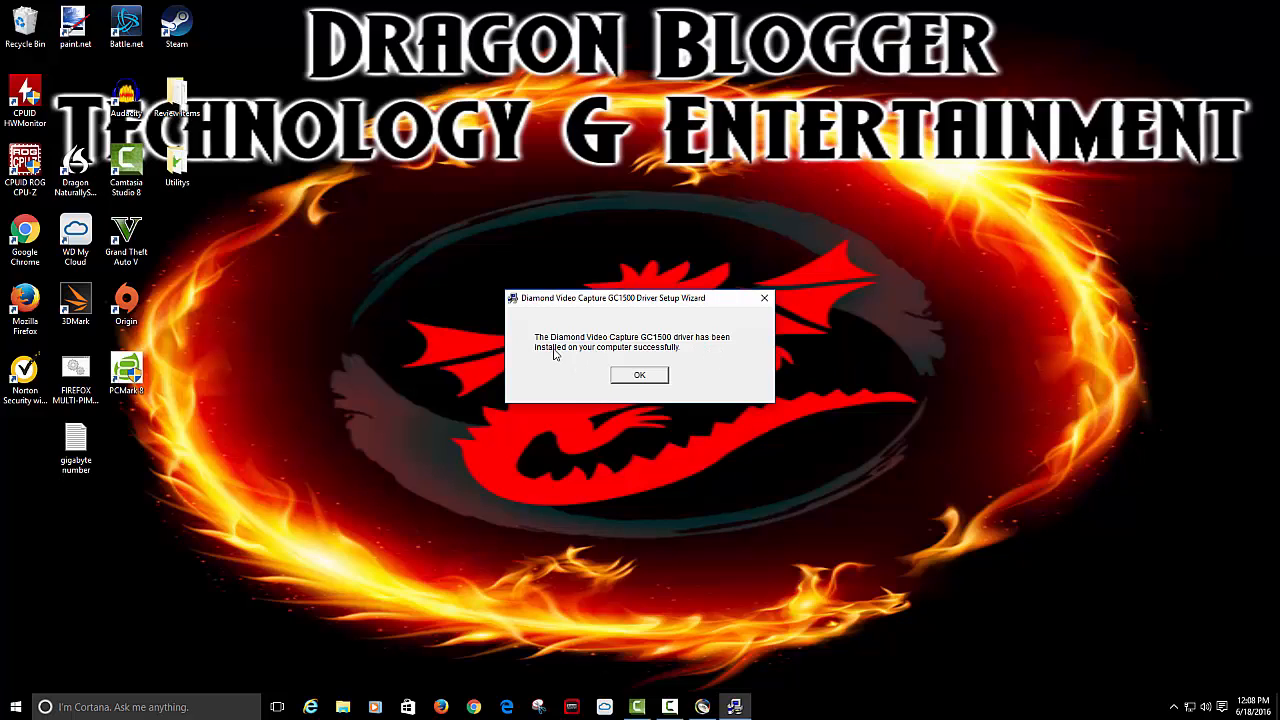
click(640, 374)
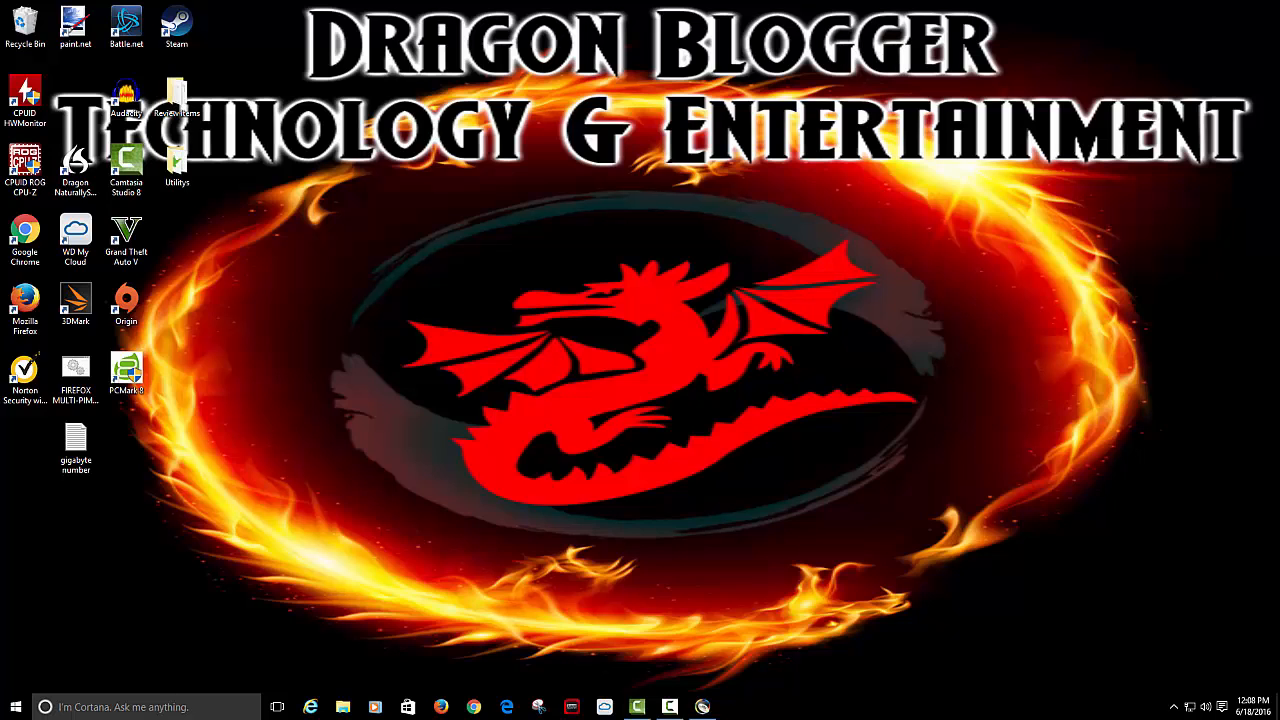
Install GameShare with English as the language and finish the setup wizard.
click(736, 708)
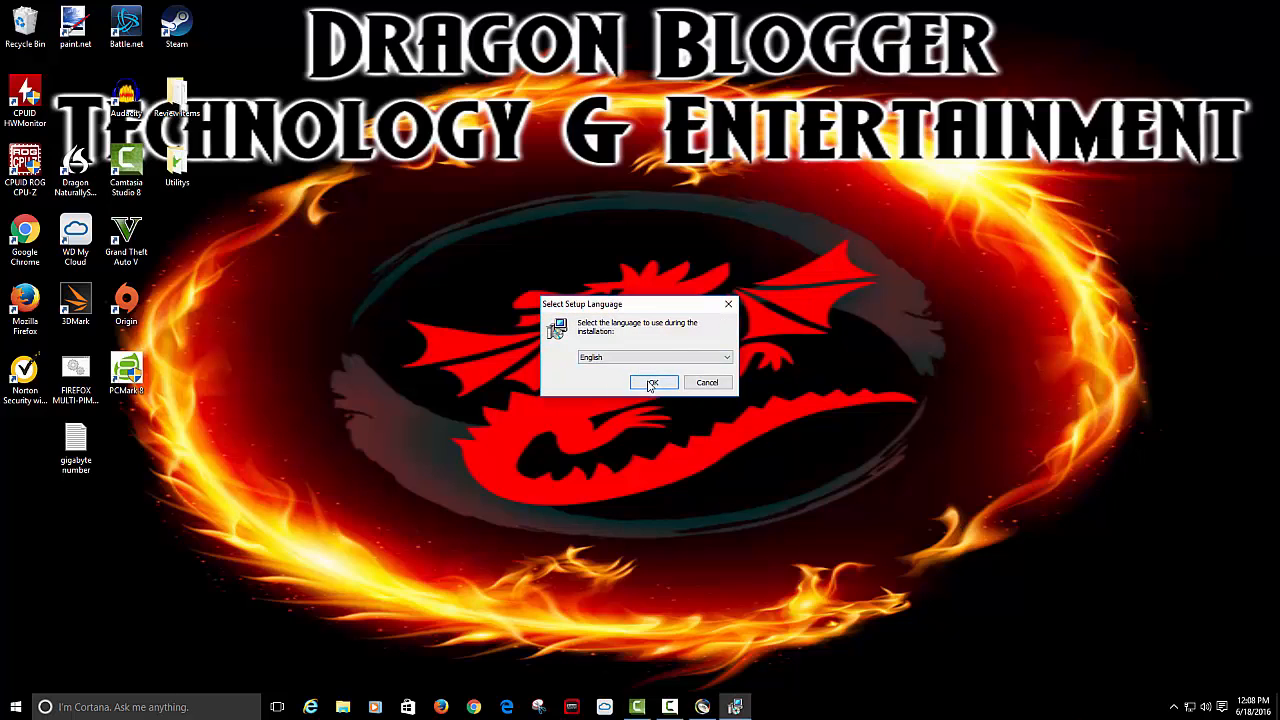
click(652, 382)
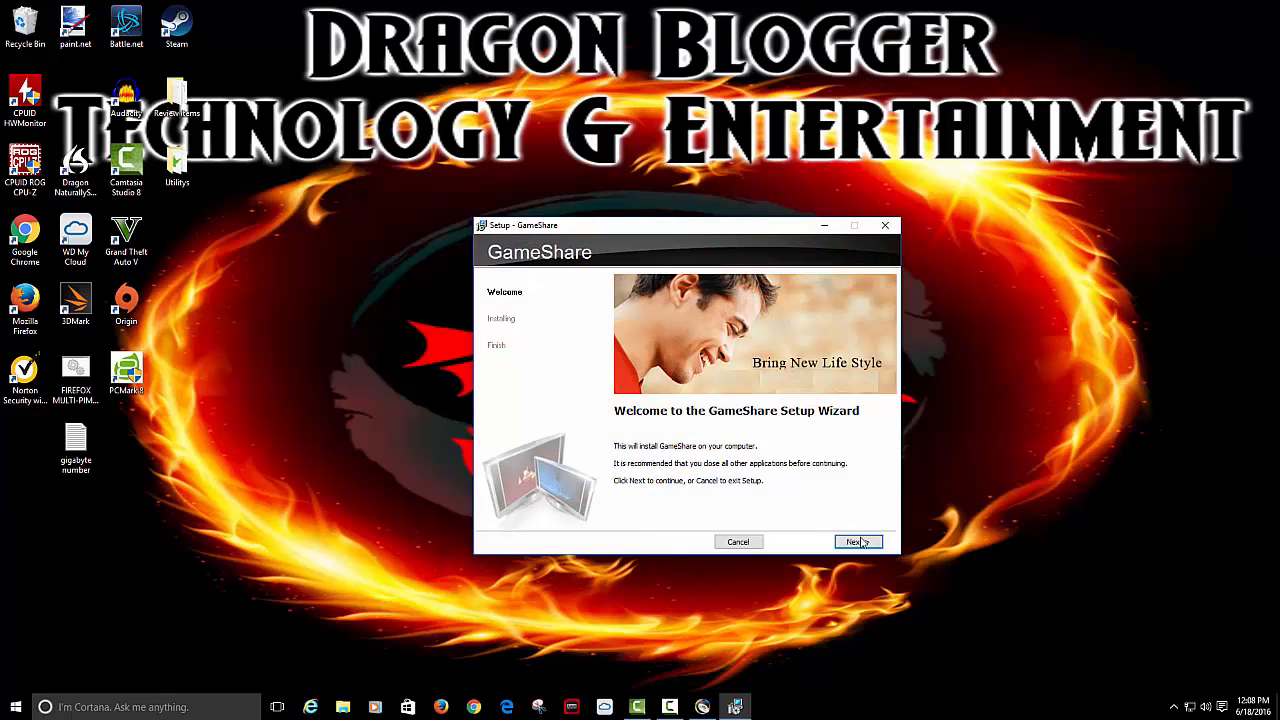
mouse_move(668, 428)
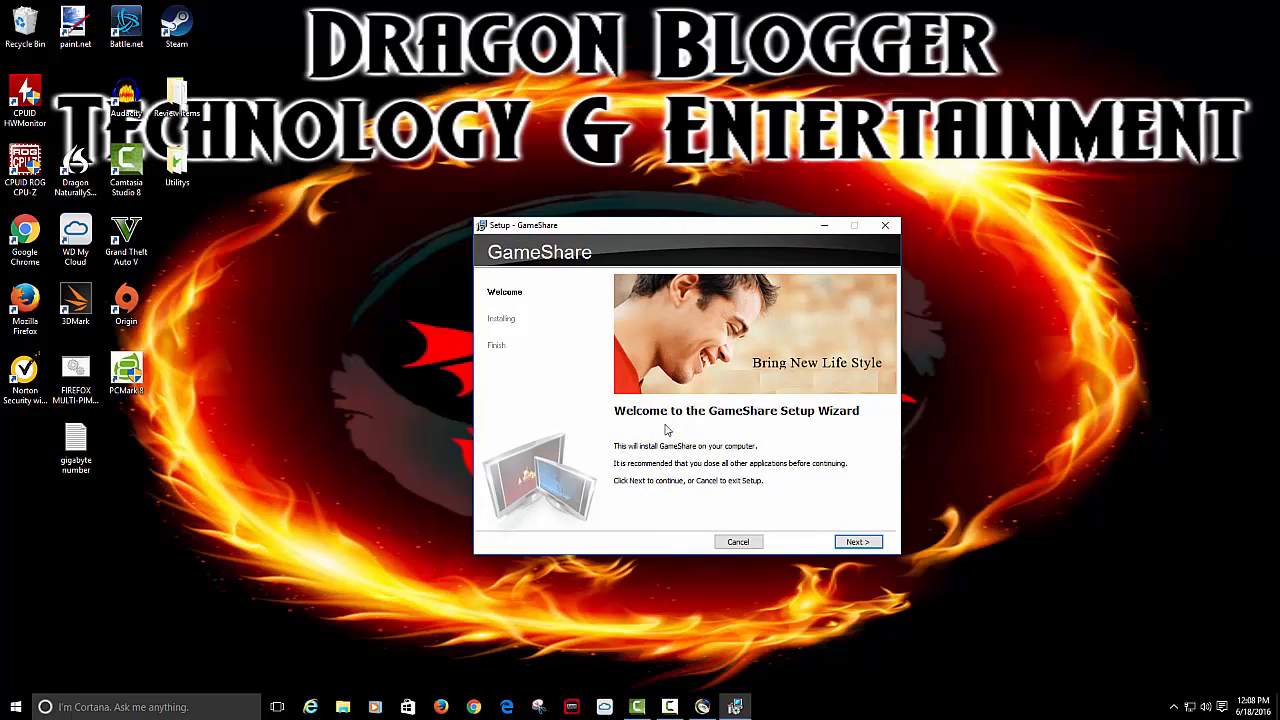
mouse_move(704, 464)
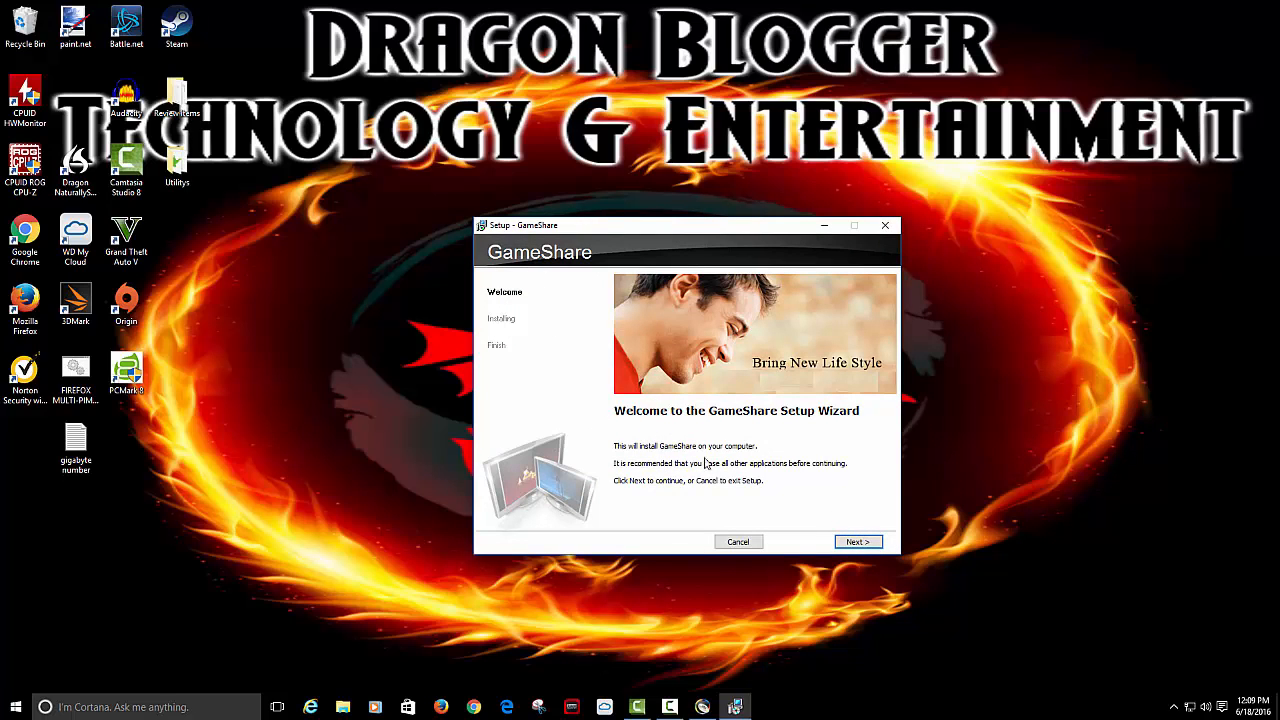
click(856, 540)
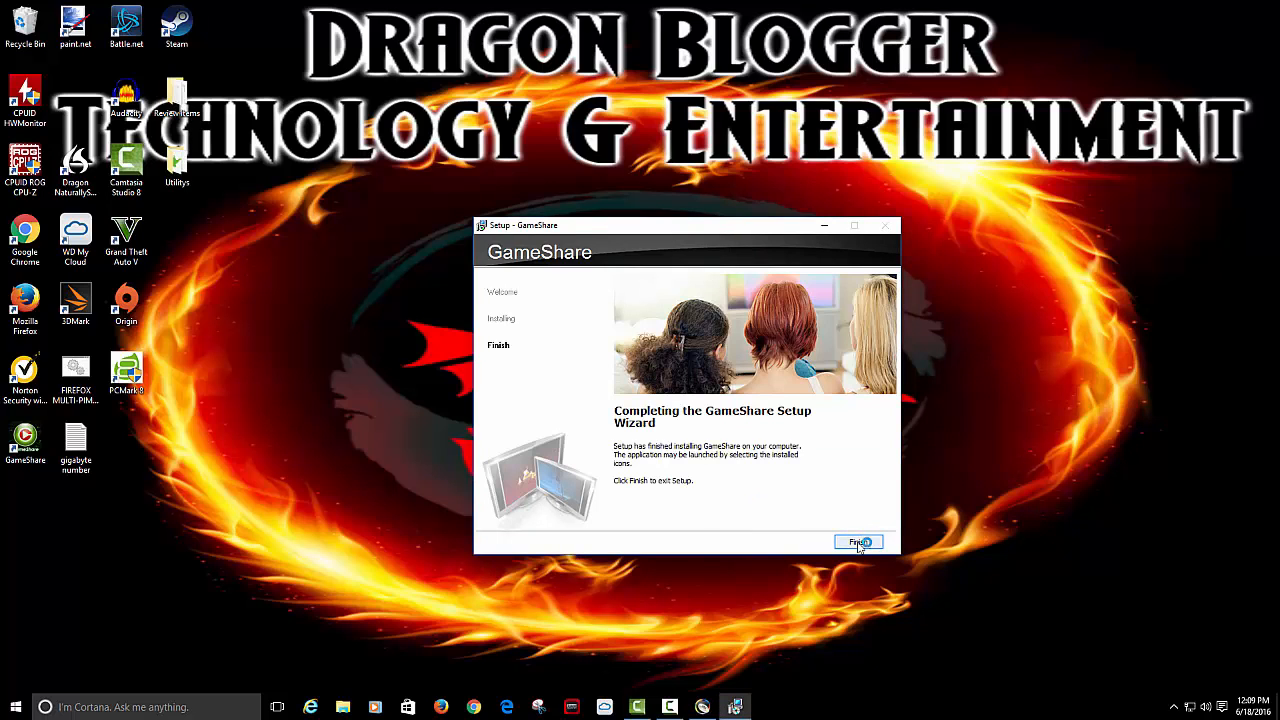
click(858, 540)
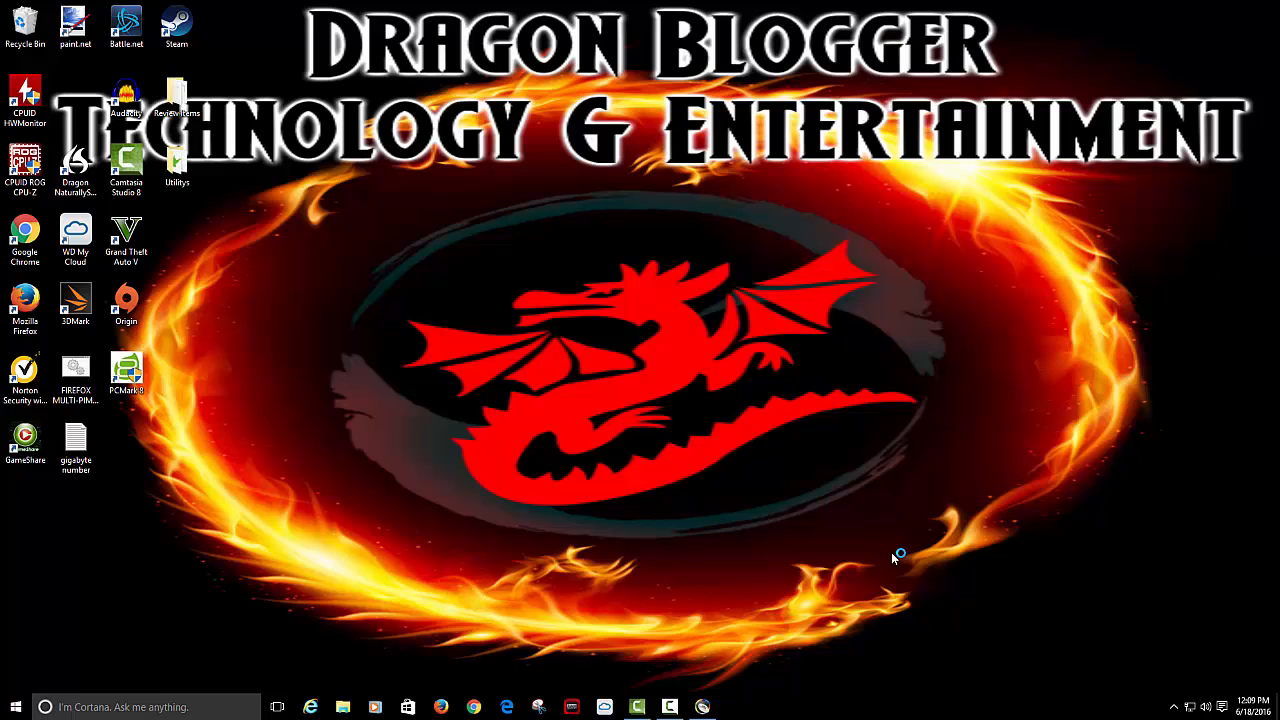
mouse_move(884, 564)
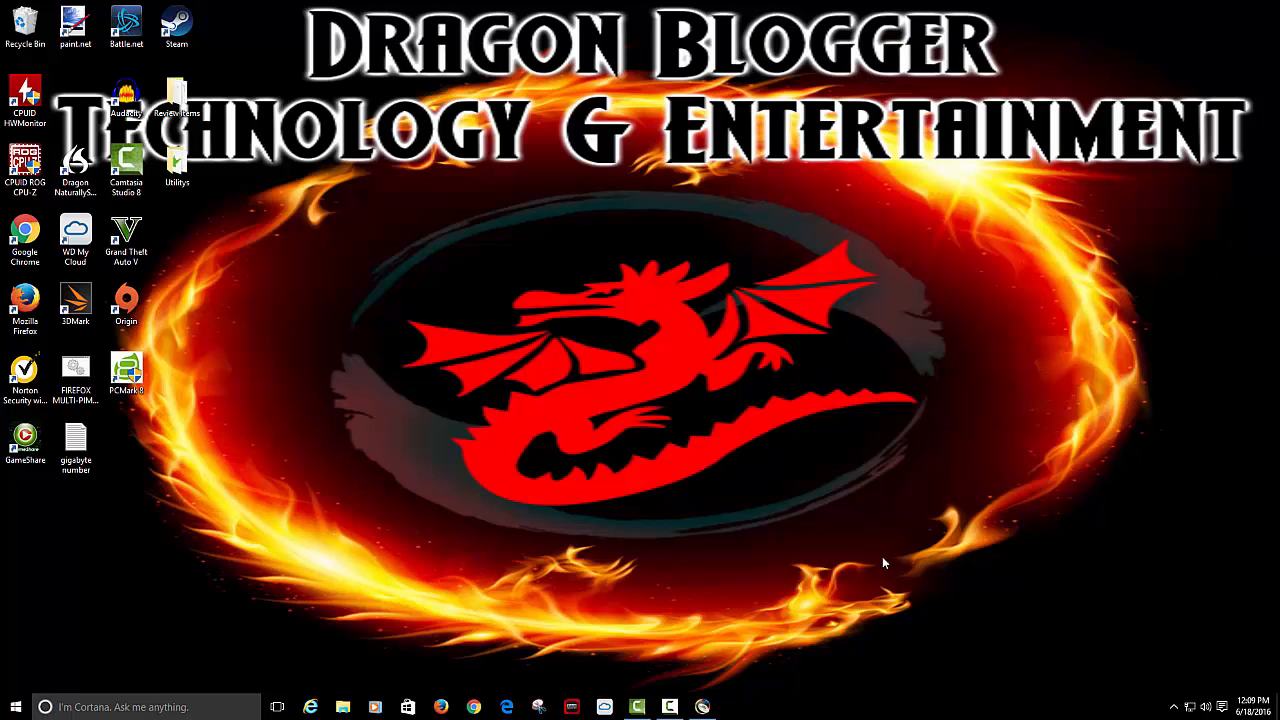
mouse_move(848, 570)
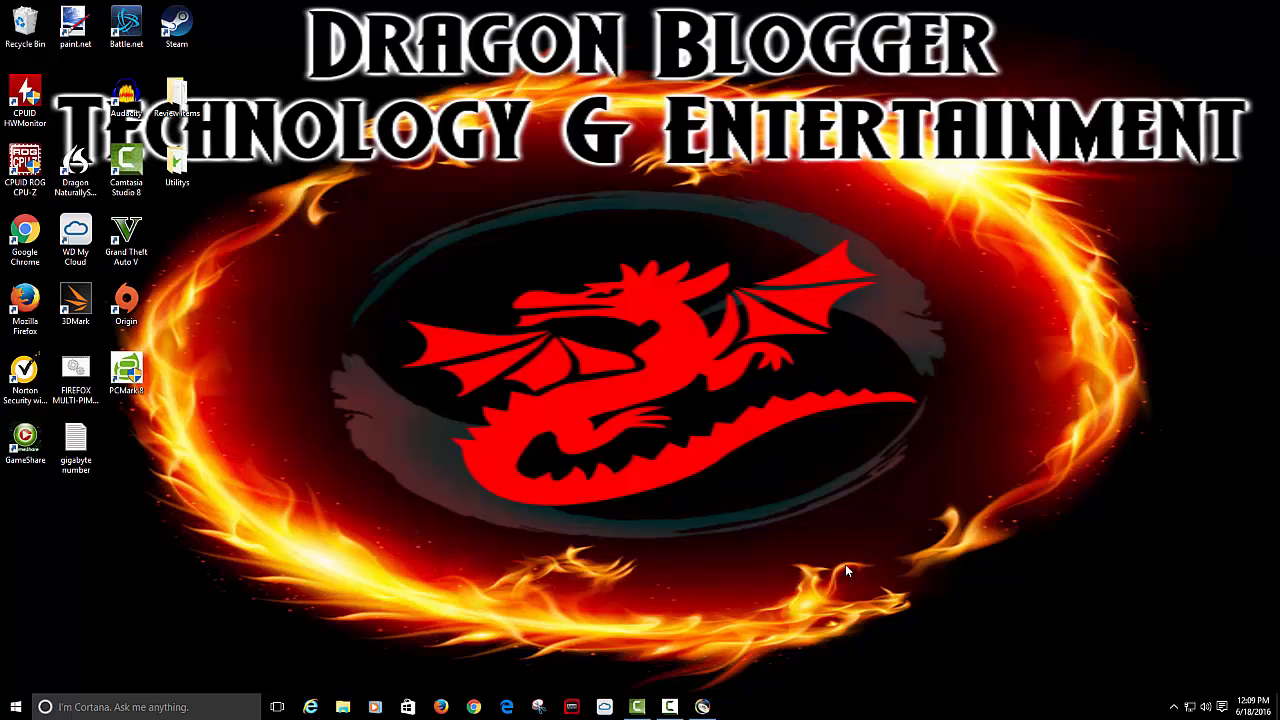
mouse_move(852, 572)
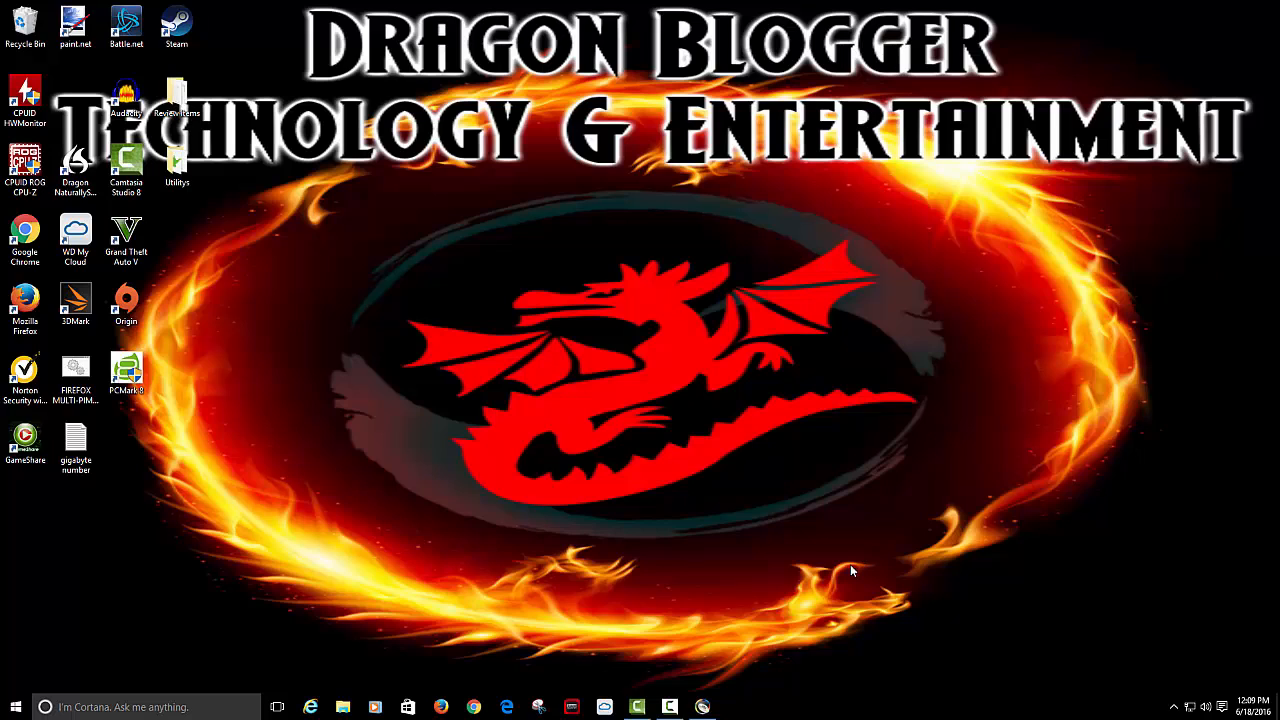
mouse_move(848, 572)
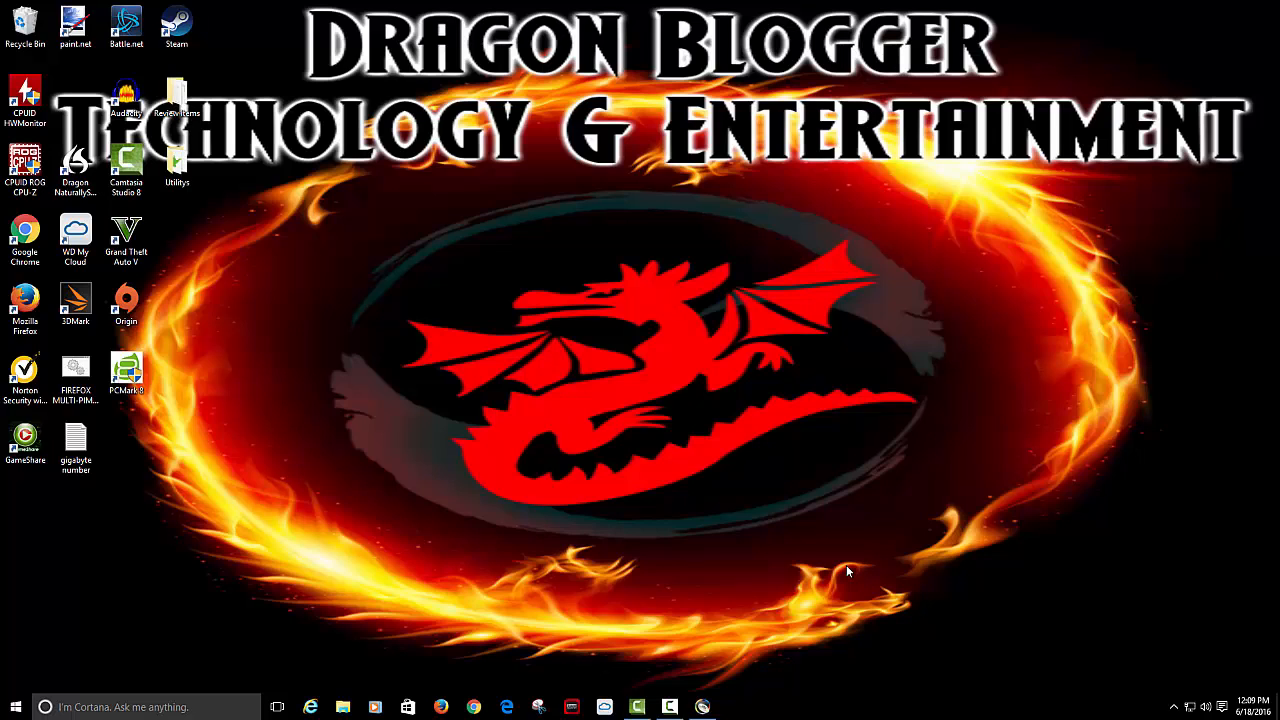
mouse_move(850, 568)
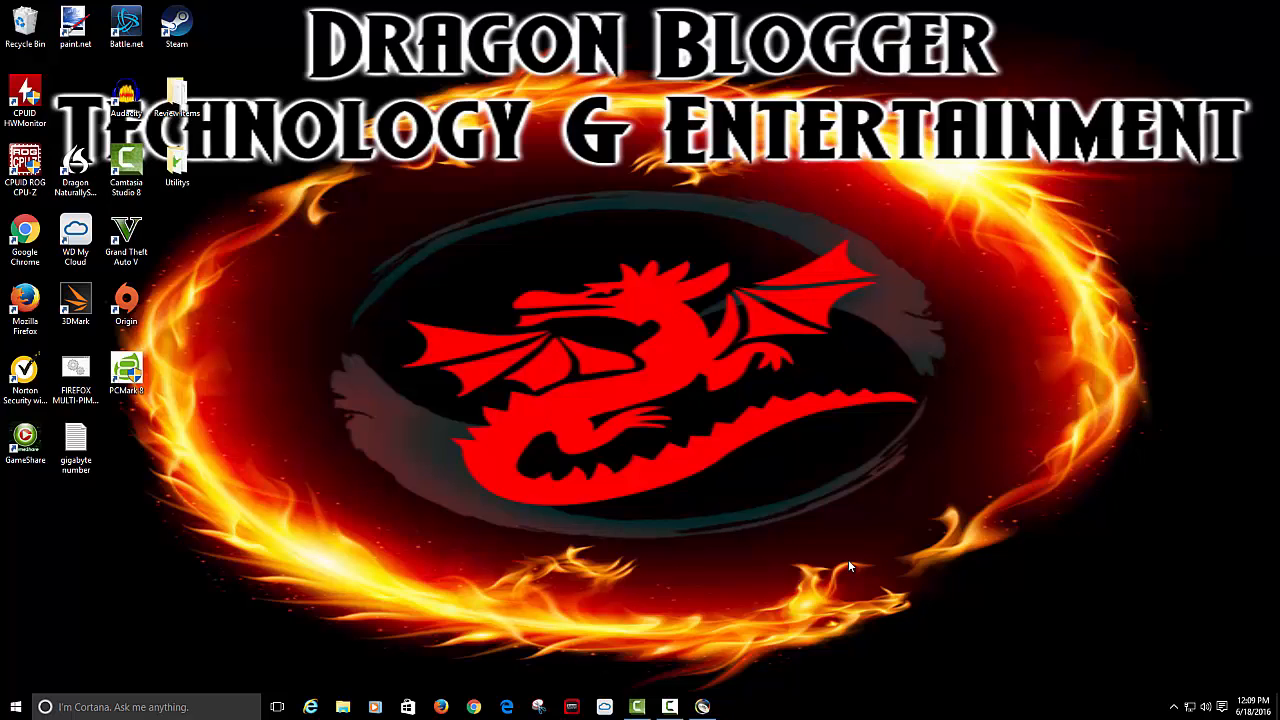
mouse_move(844, 528)
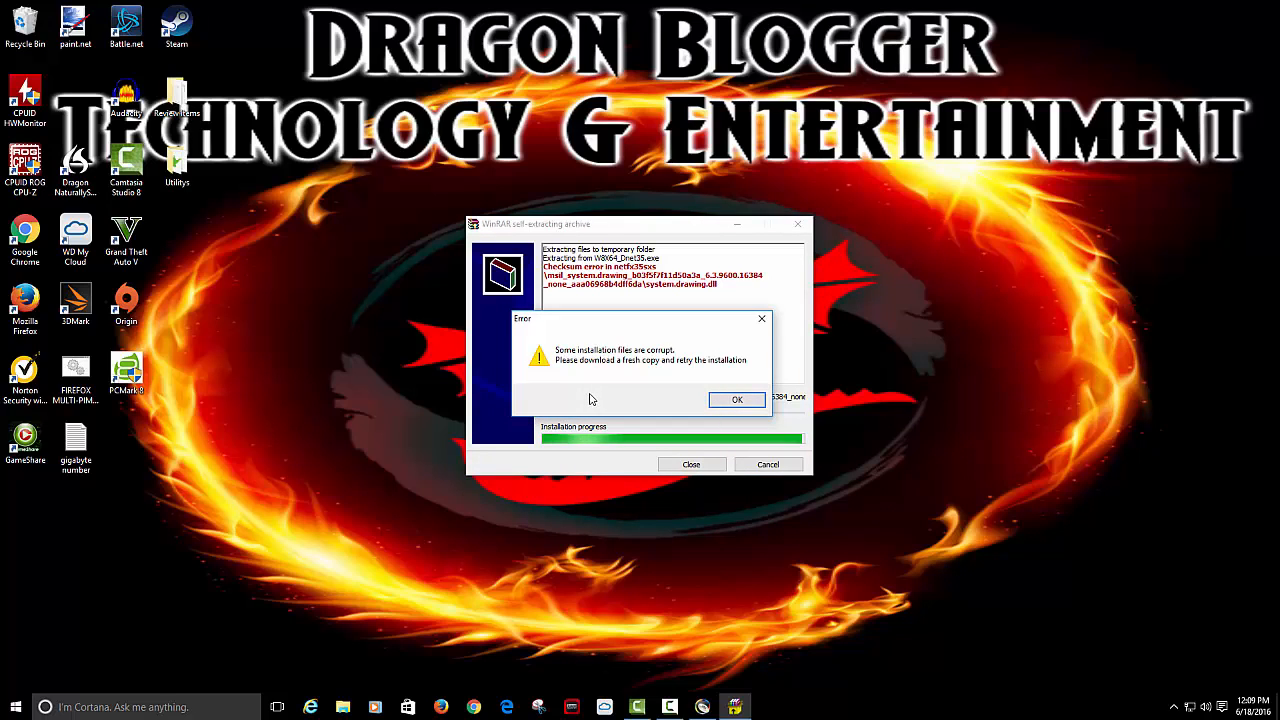
Dismiss the corrupt-installation-files warning so the WinRAR extraction continues.
click(736, 400)
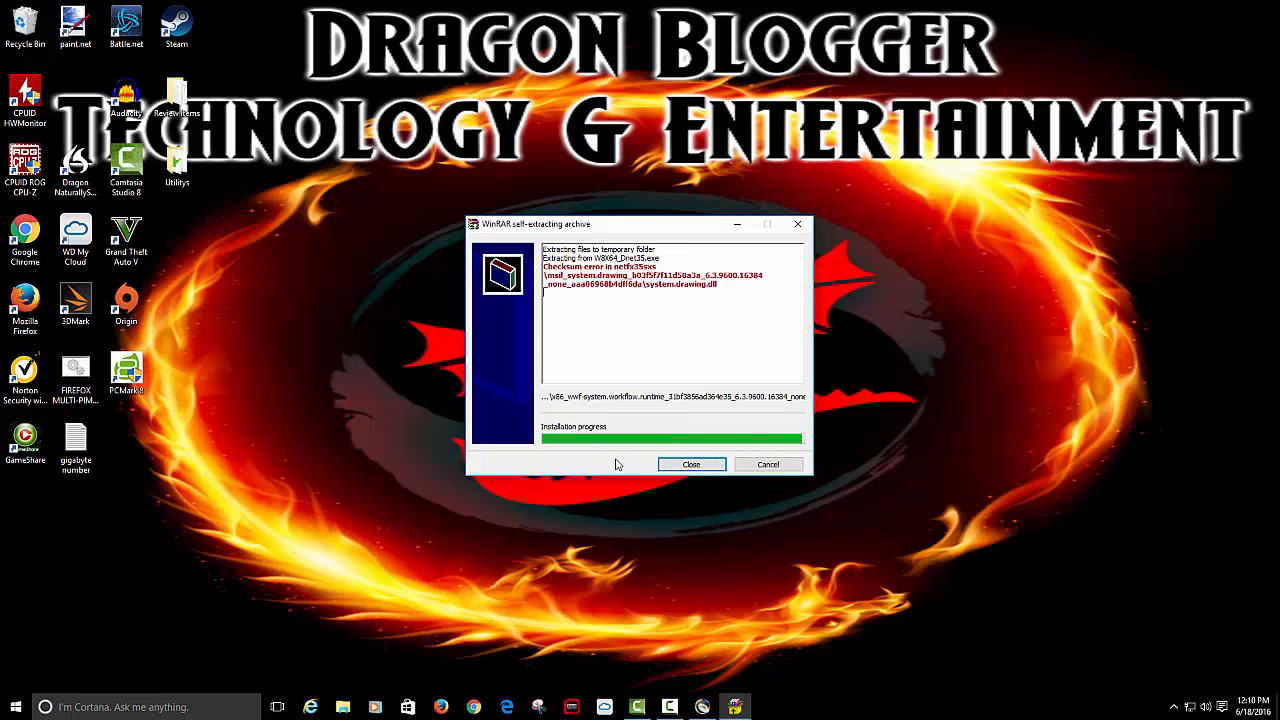
mouse_move(334, 476)
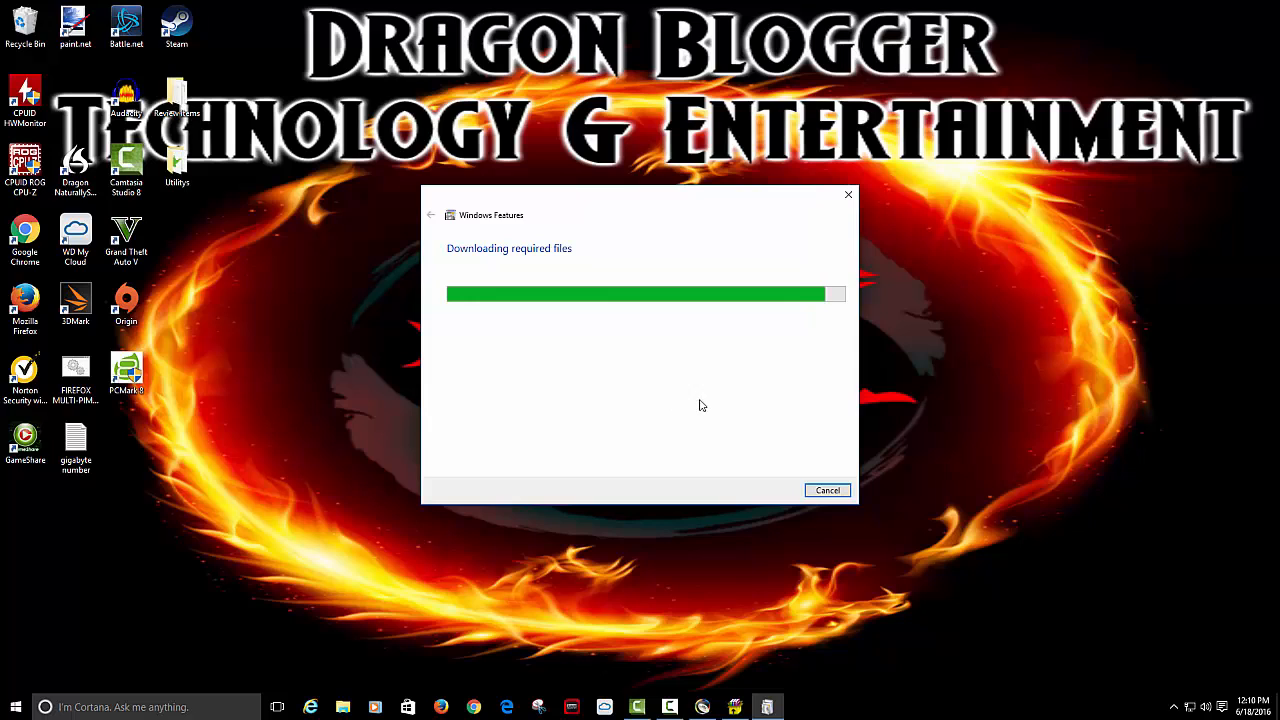
mouse_move(678, 418)
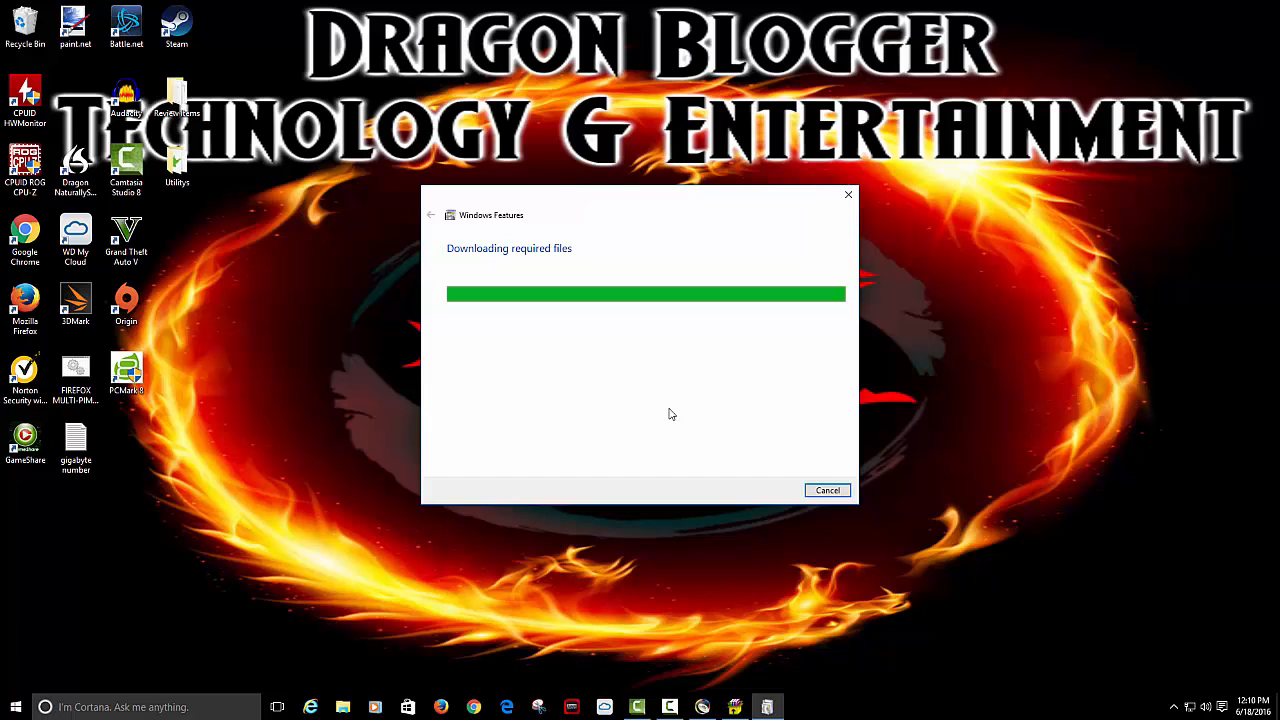
mouse_move(684, 412)
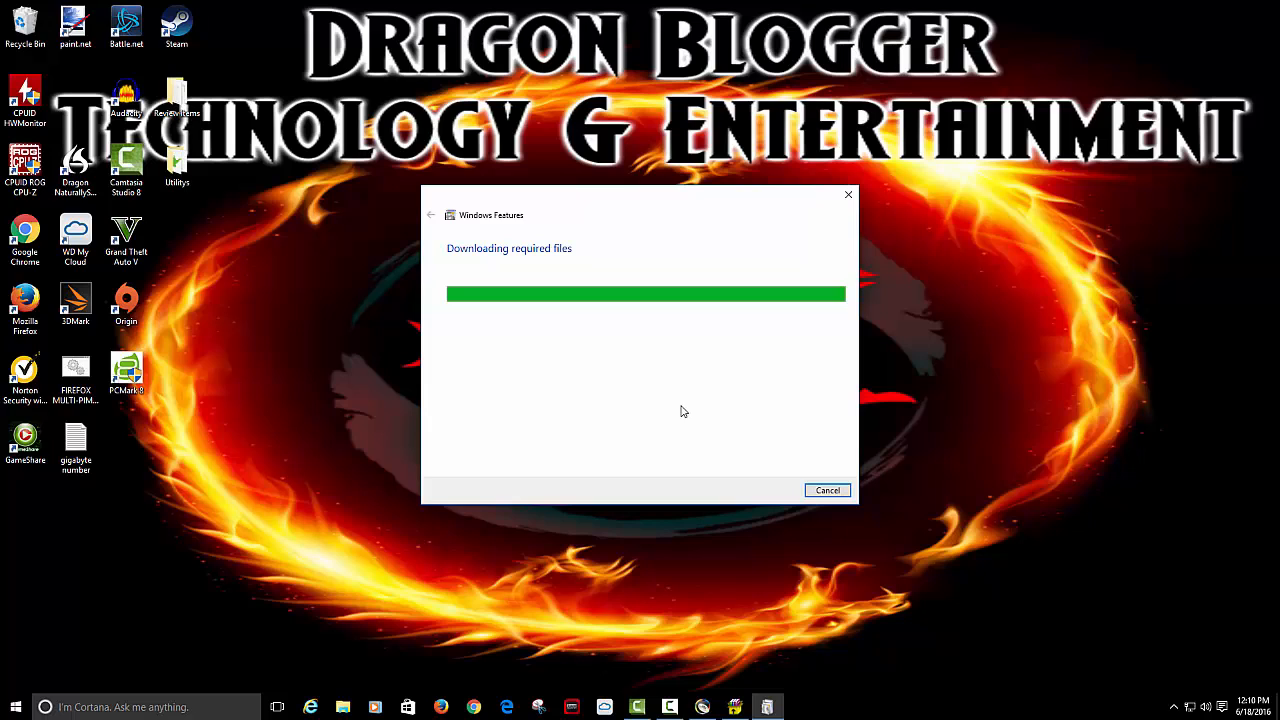
mouse_move(678, 426)
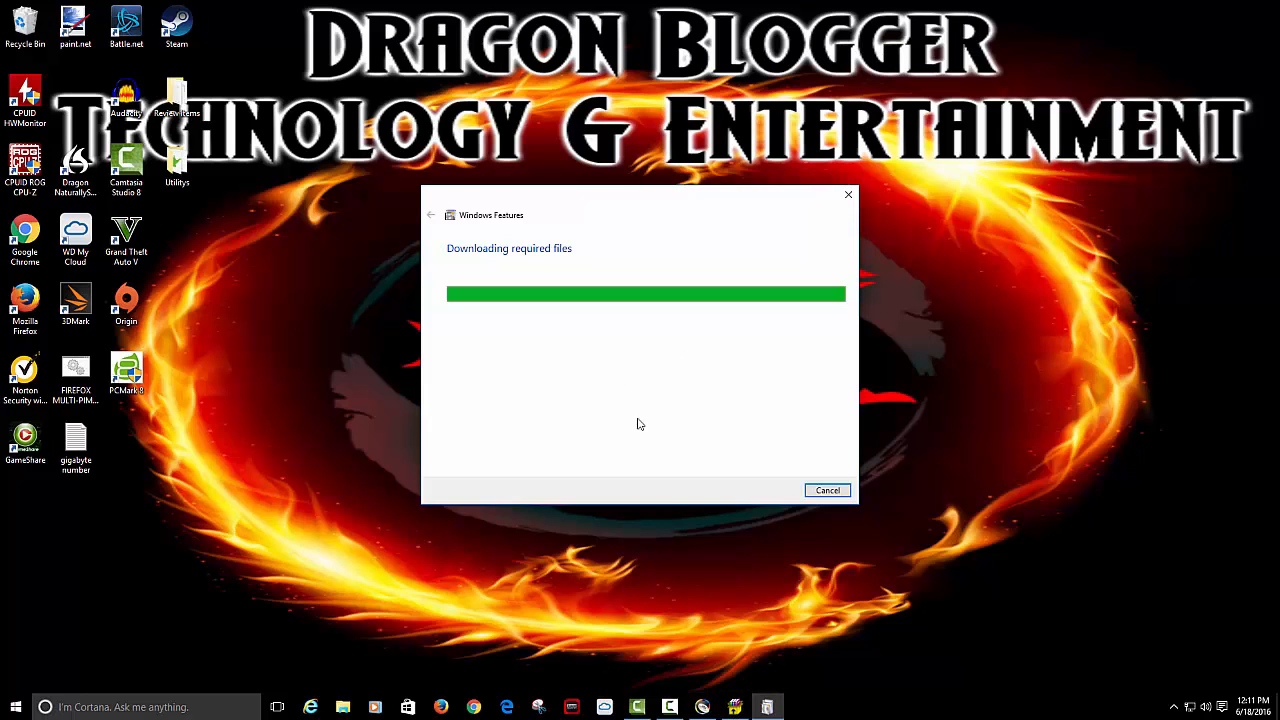
mouse_move(744, 568)
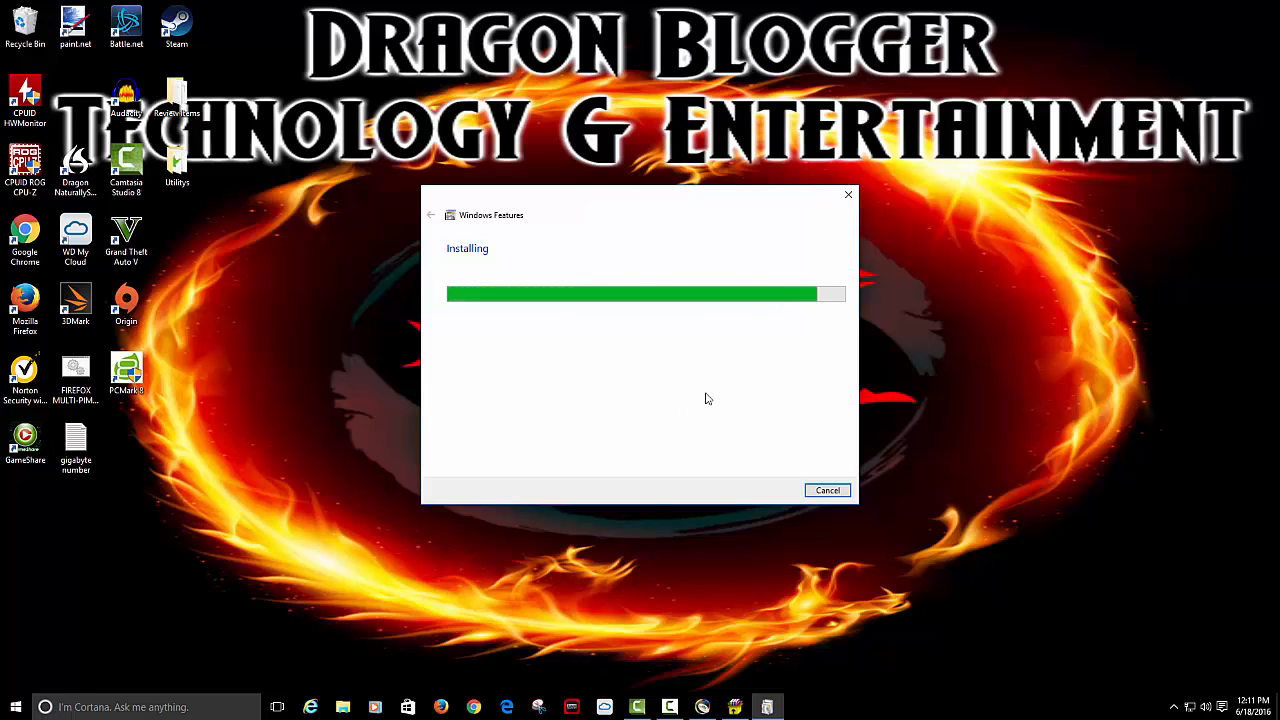
mouse_move(712, 428)
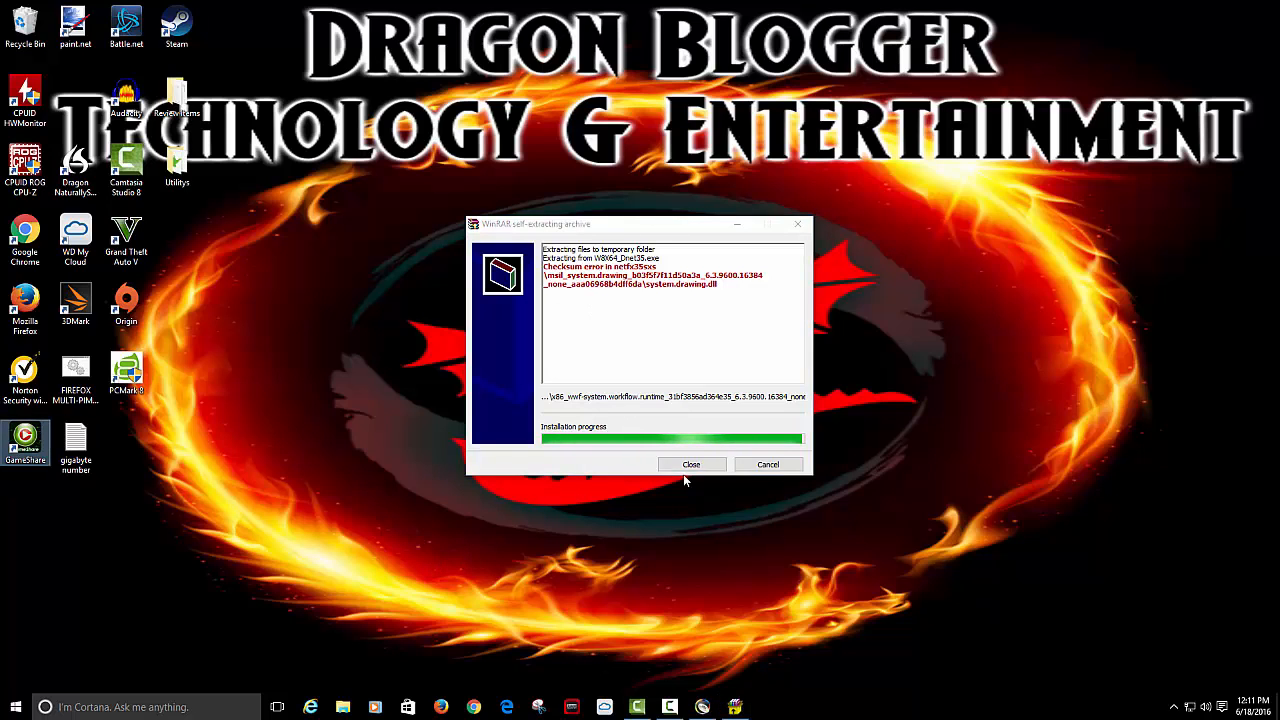
Close the extractor and finish Quick Installation with 'restart my computer later' chosen.
click(692, 464)
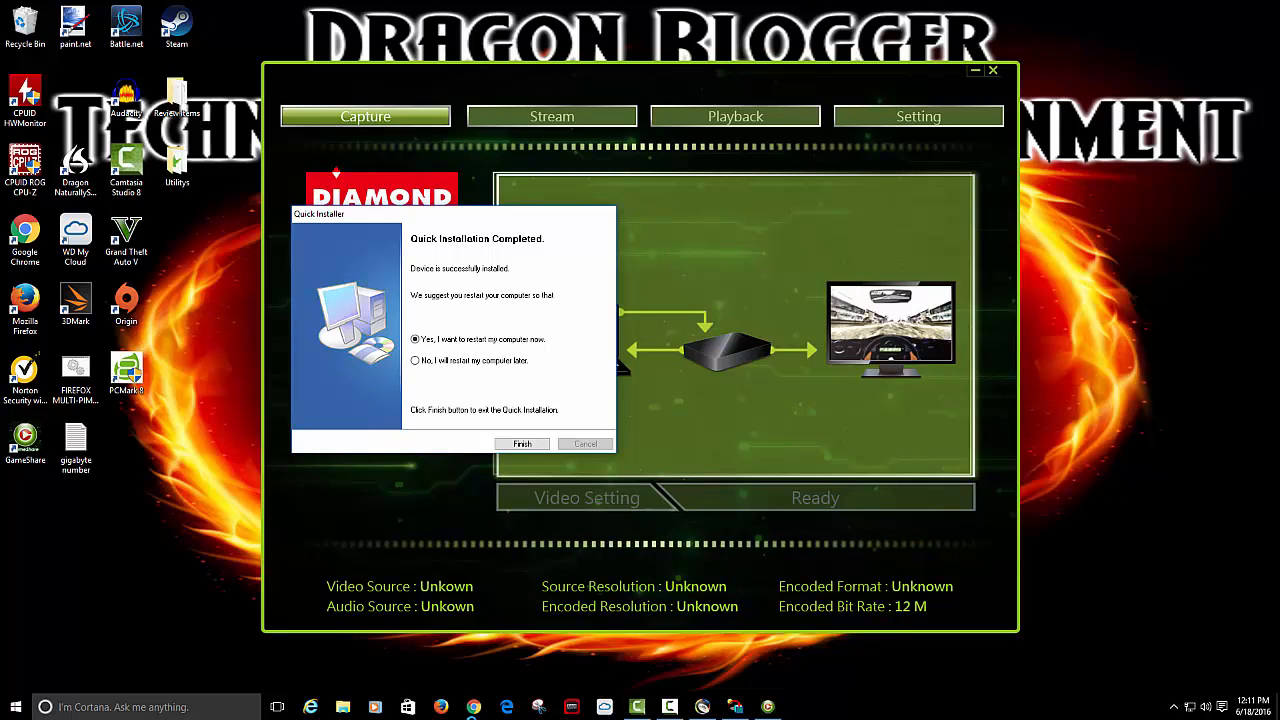
click(416, 360)
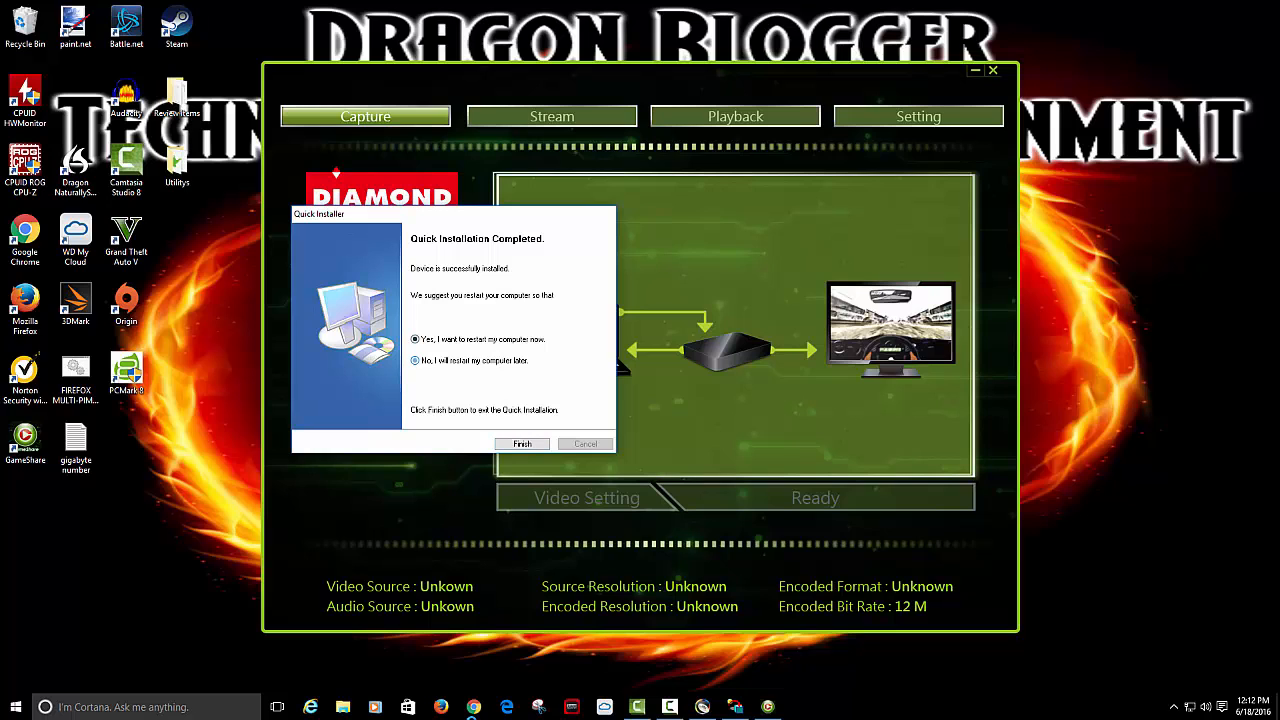
click(522, 444)
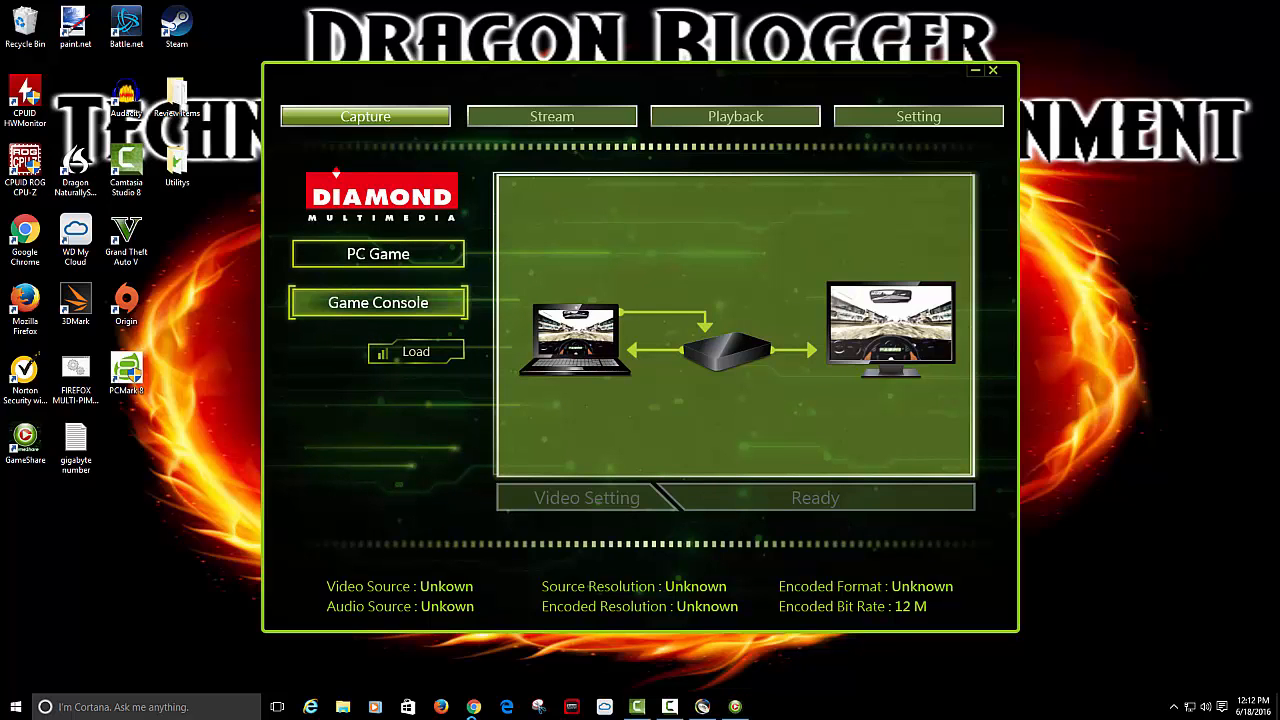
Choose PC Game capture and load the device, detecting an HDMI 1920x1080 source.
click(378, 302)
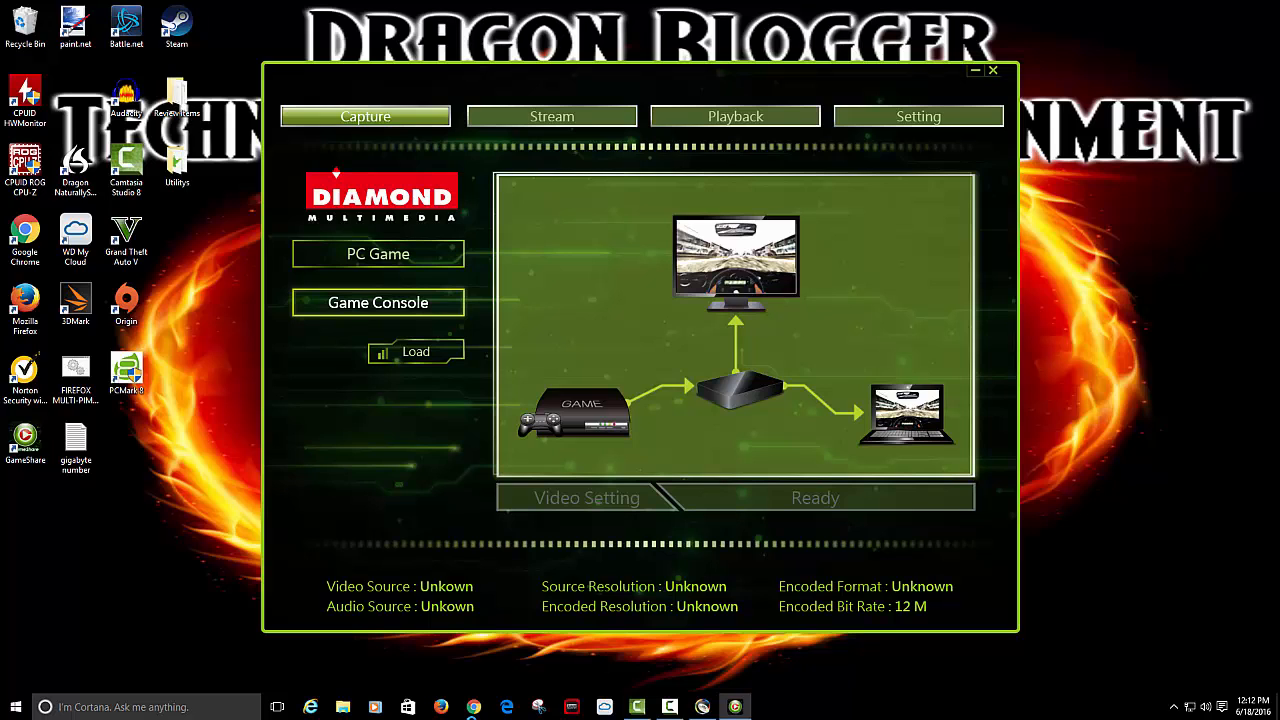
click(376, 252)
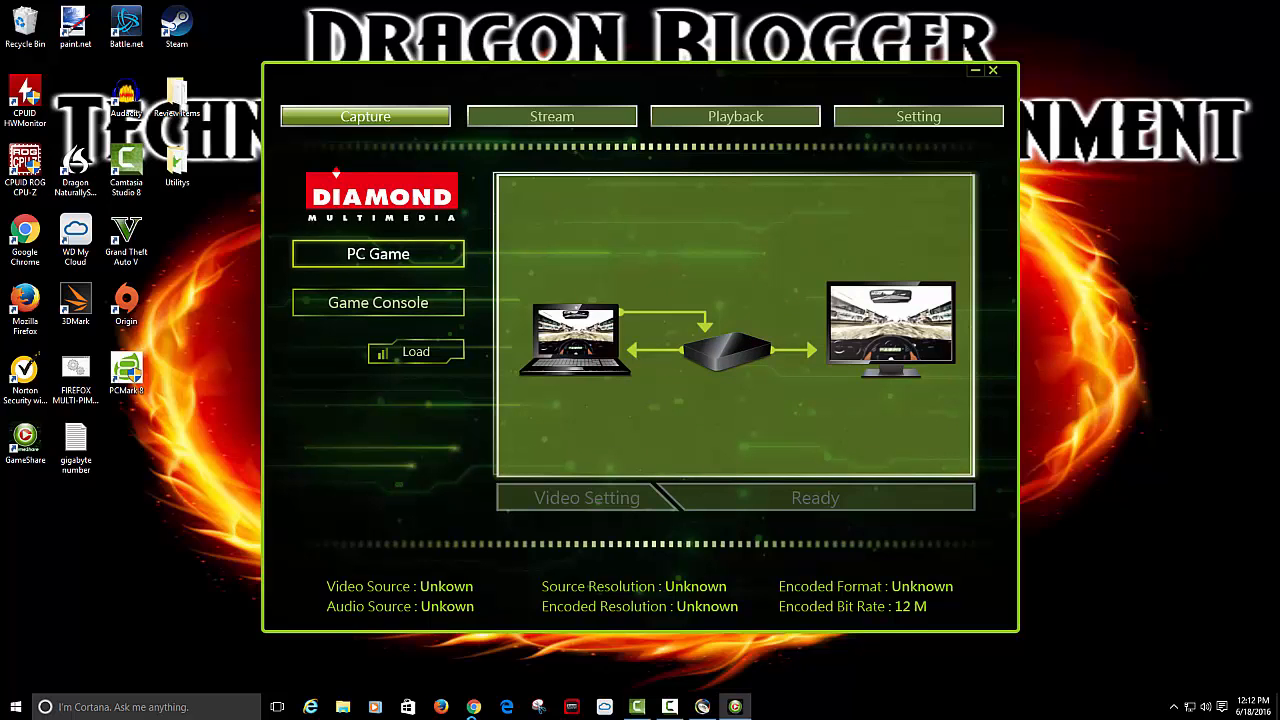
mouse_move(416, 352)
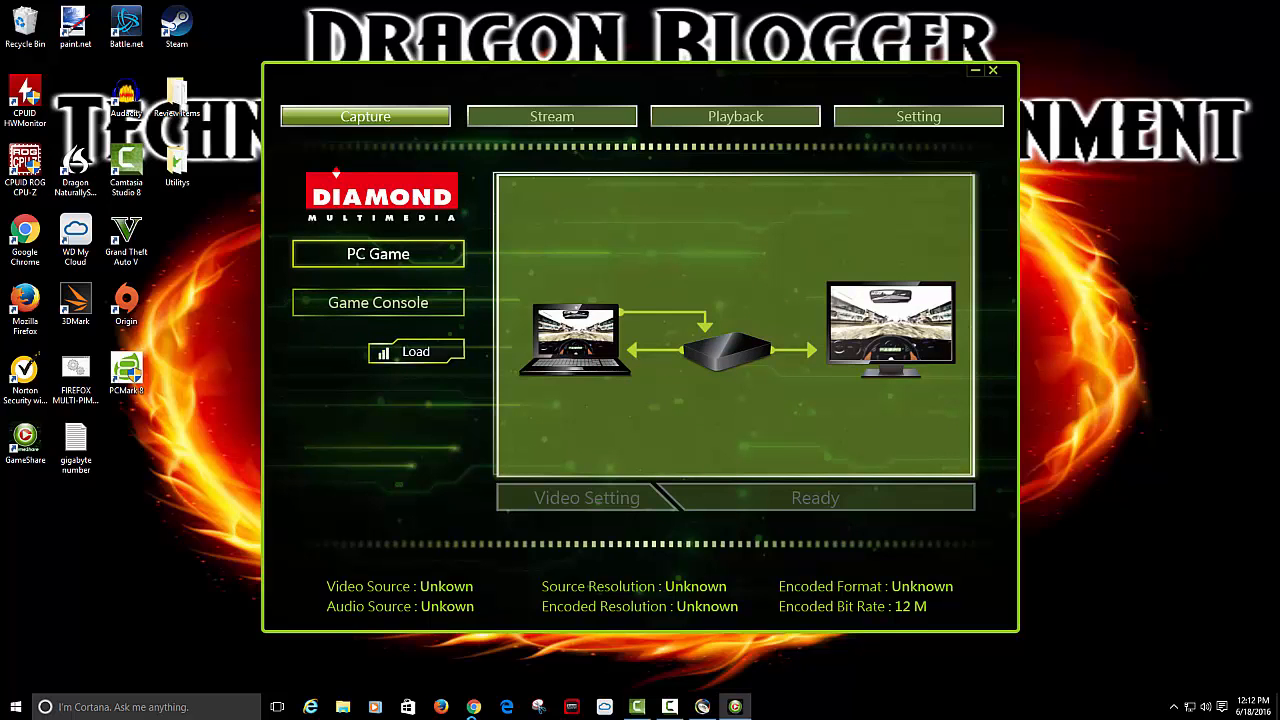
click(378, 252)
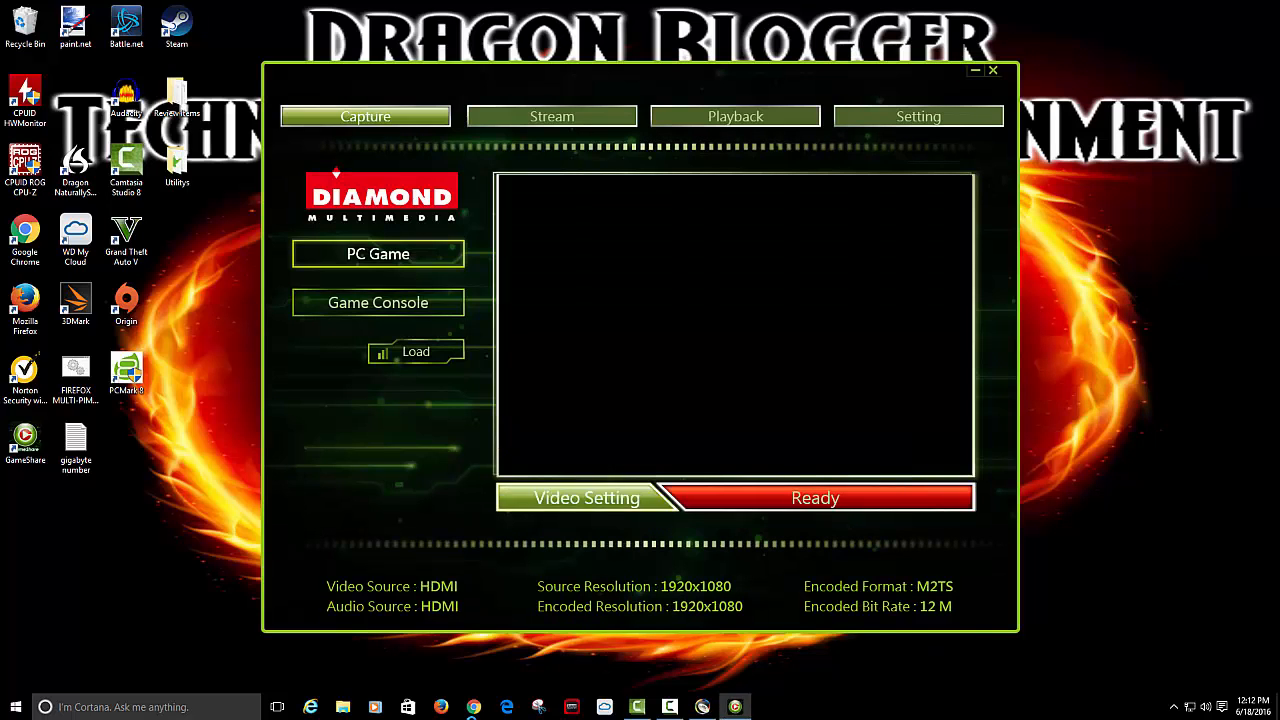
Show the General Setting window with GC1500 device, English, capture paths and hotkeys.
click(586, 498)
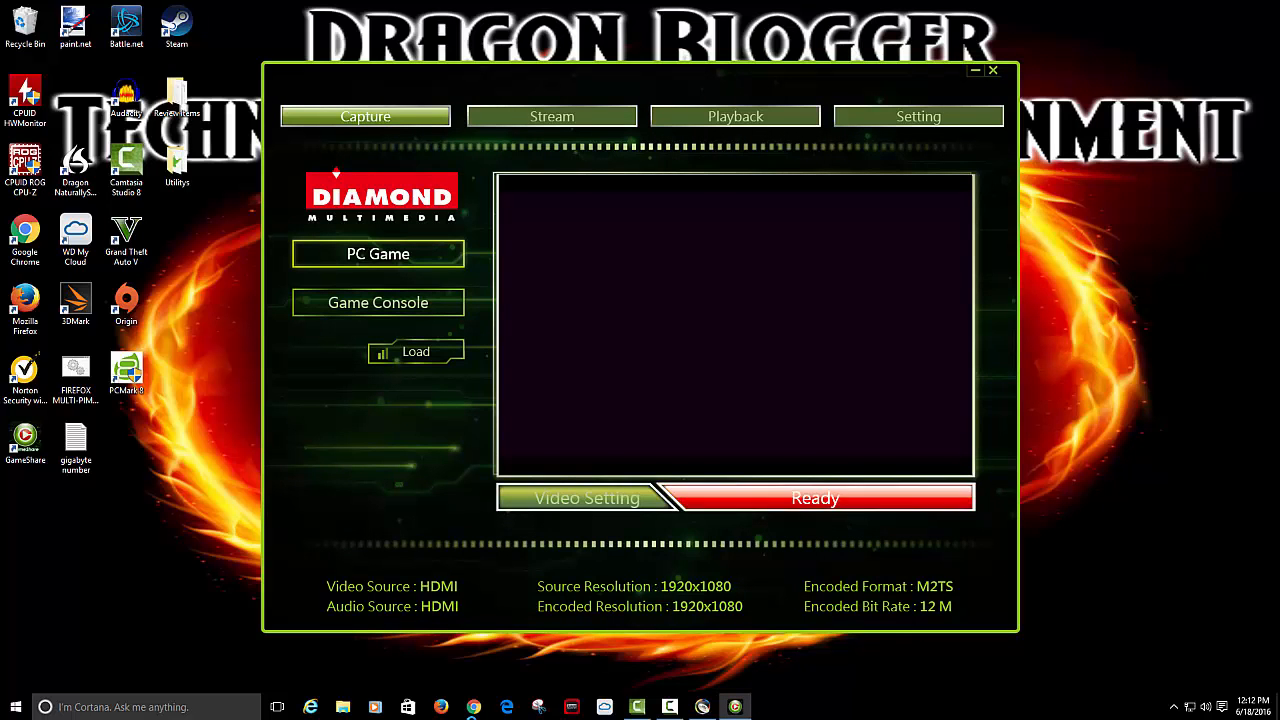
click(974, 70)
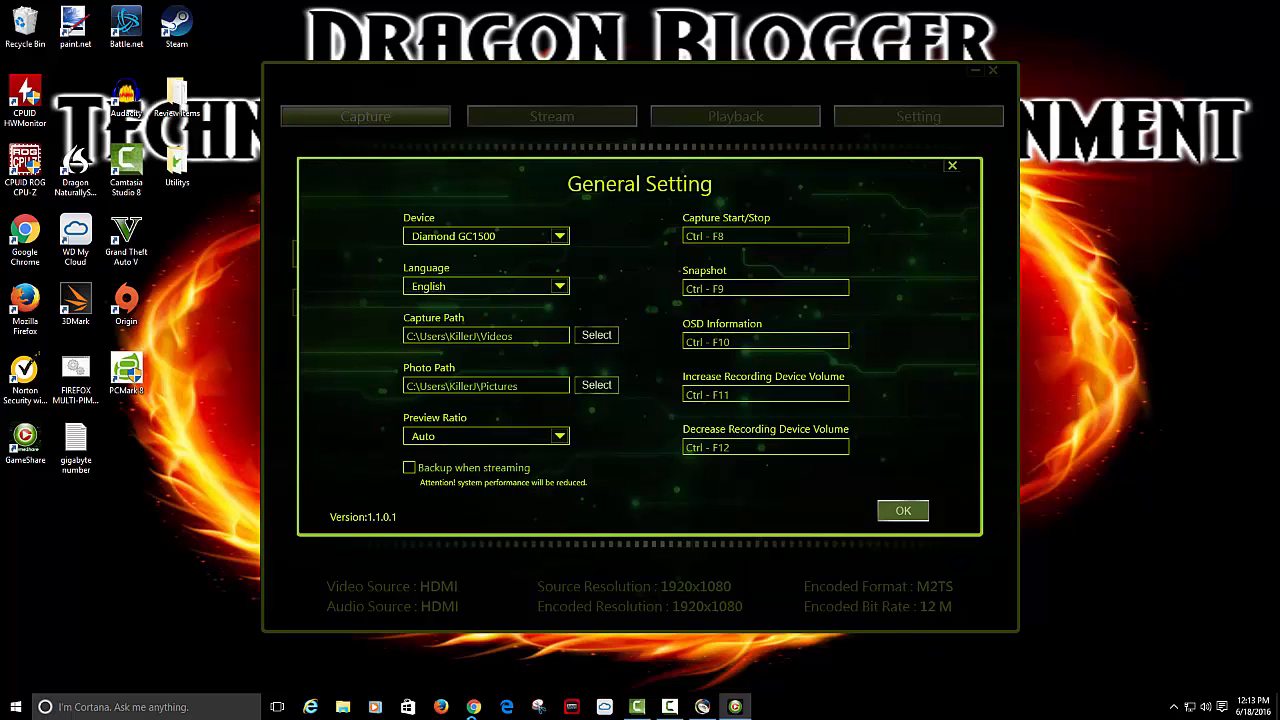
Confirm General Setting and switch to the Stream section where Login appears.
click(900, 510)
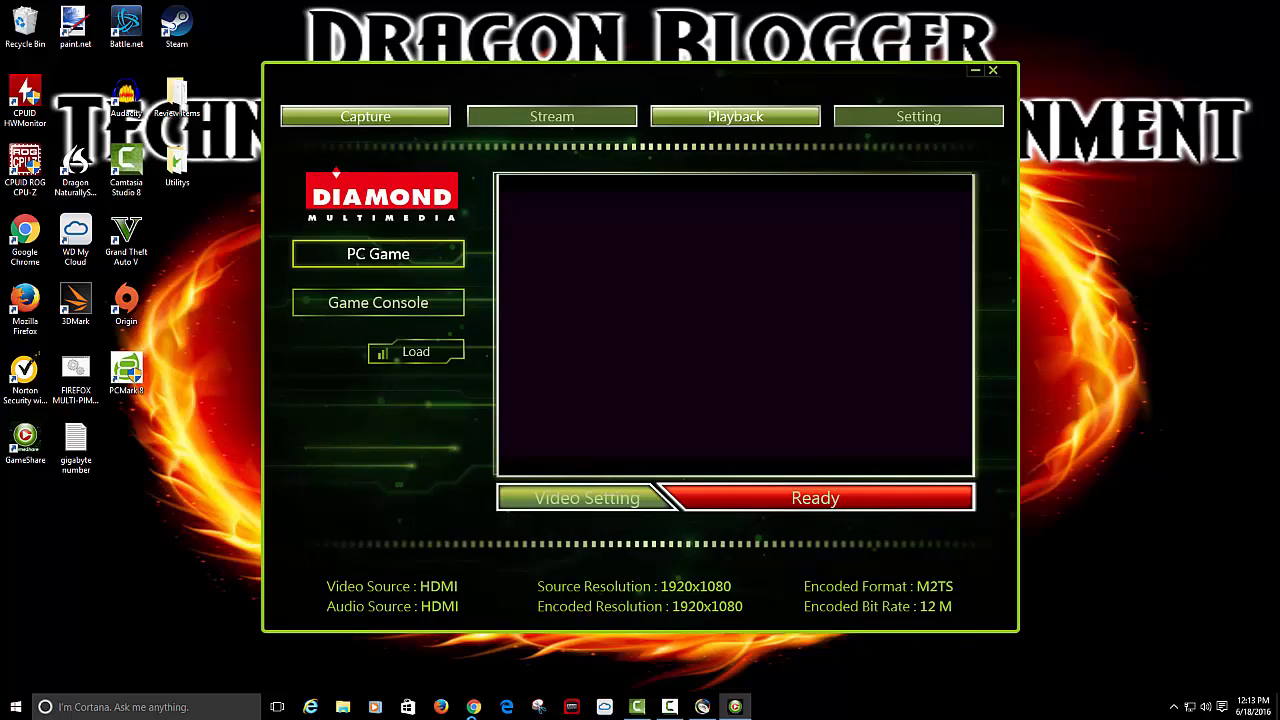
click(416, 352)
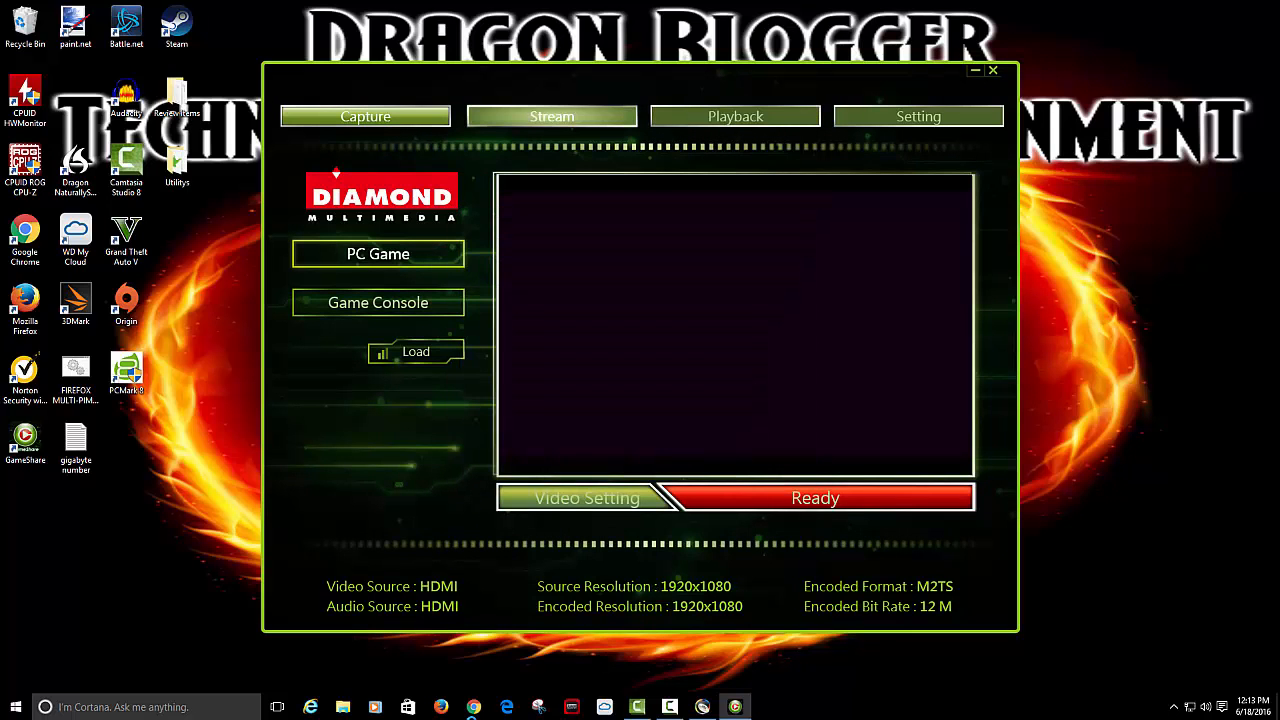
click(552, 116)
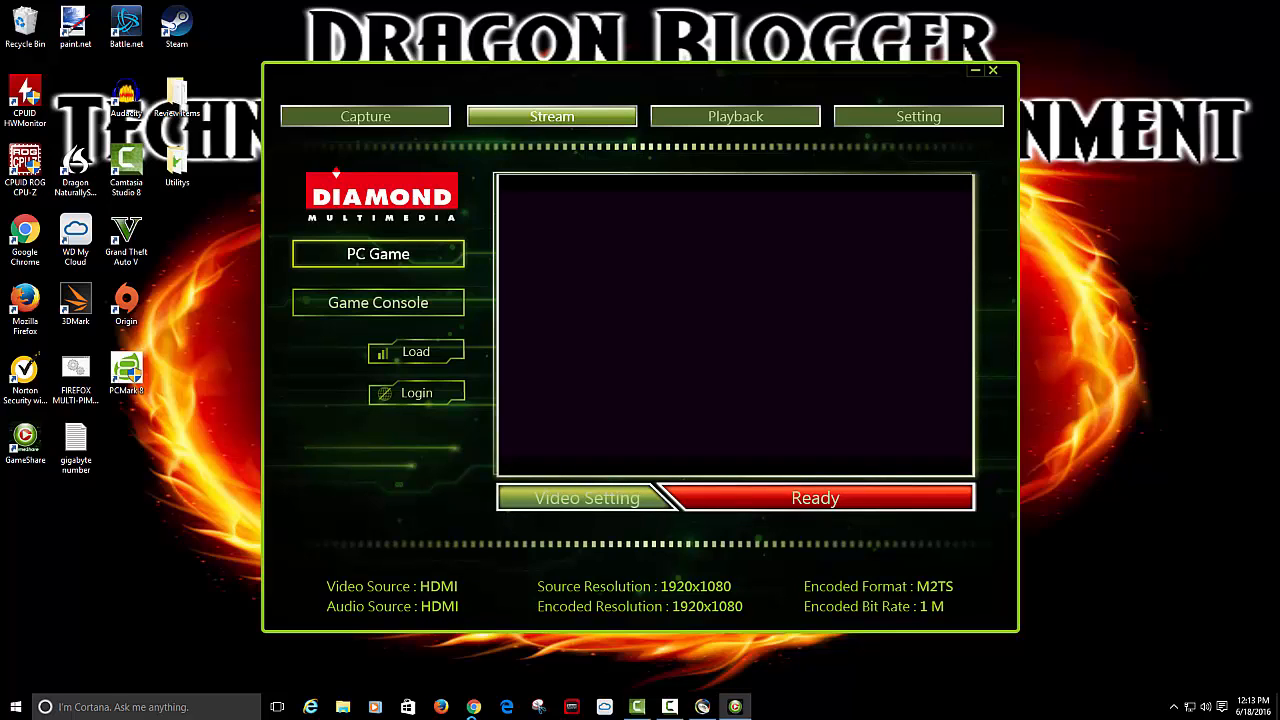
click(816, 498)
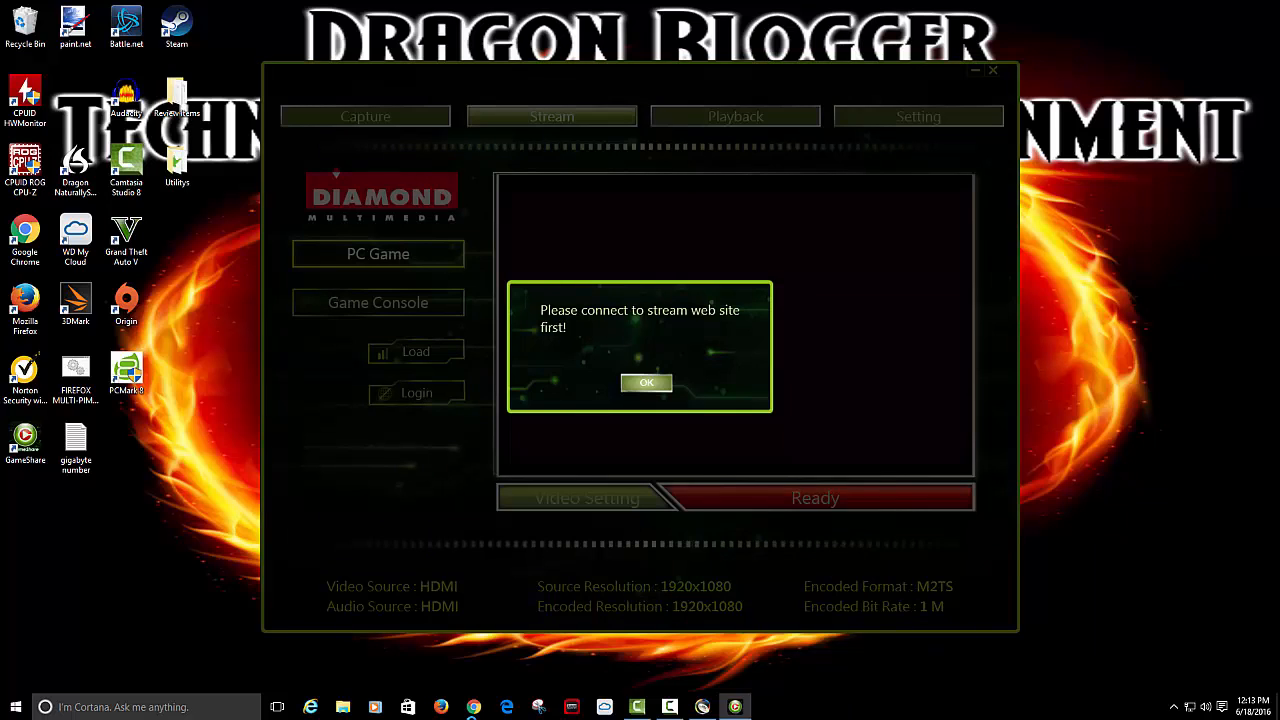
click(648, 384)
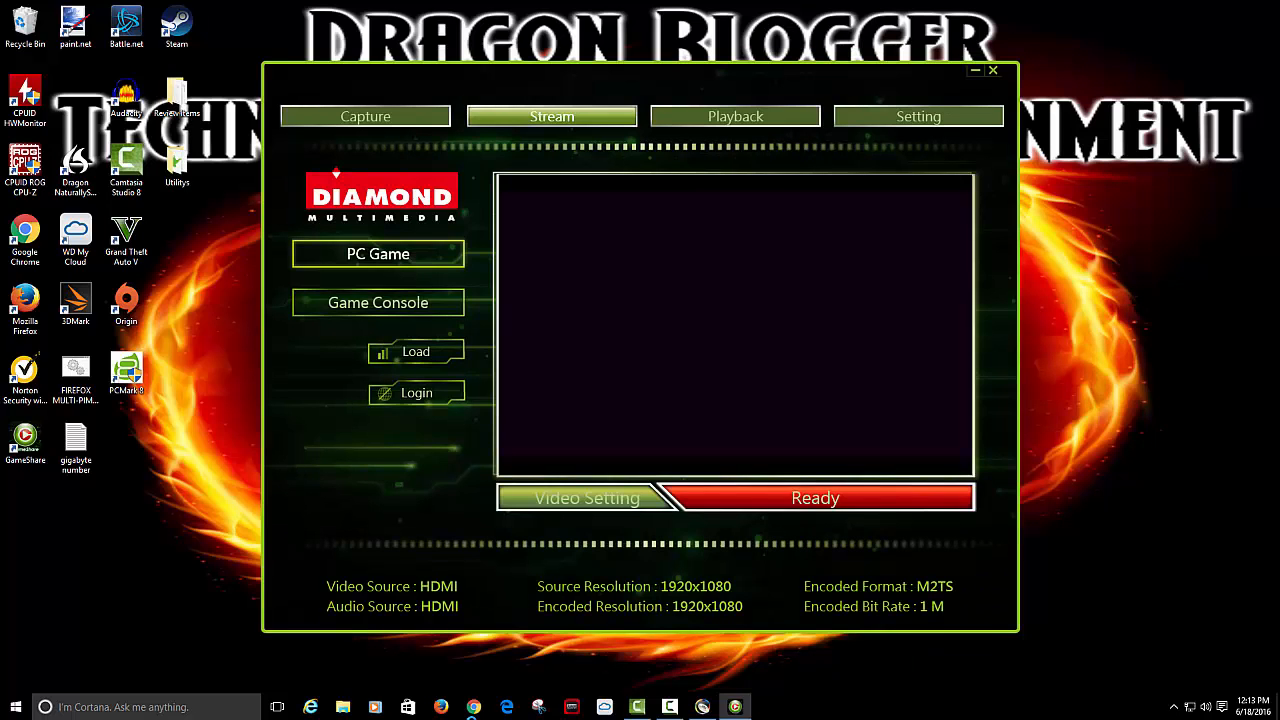
click(416, 392)
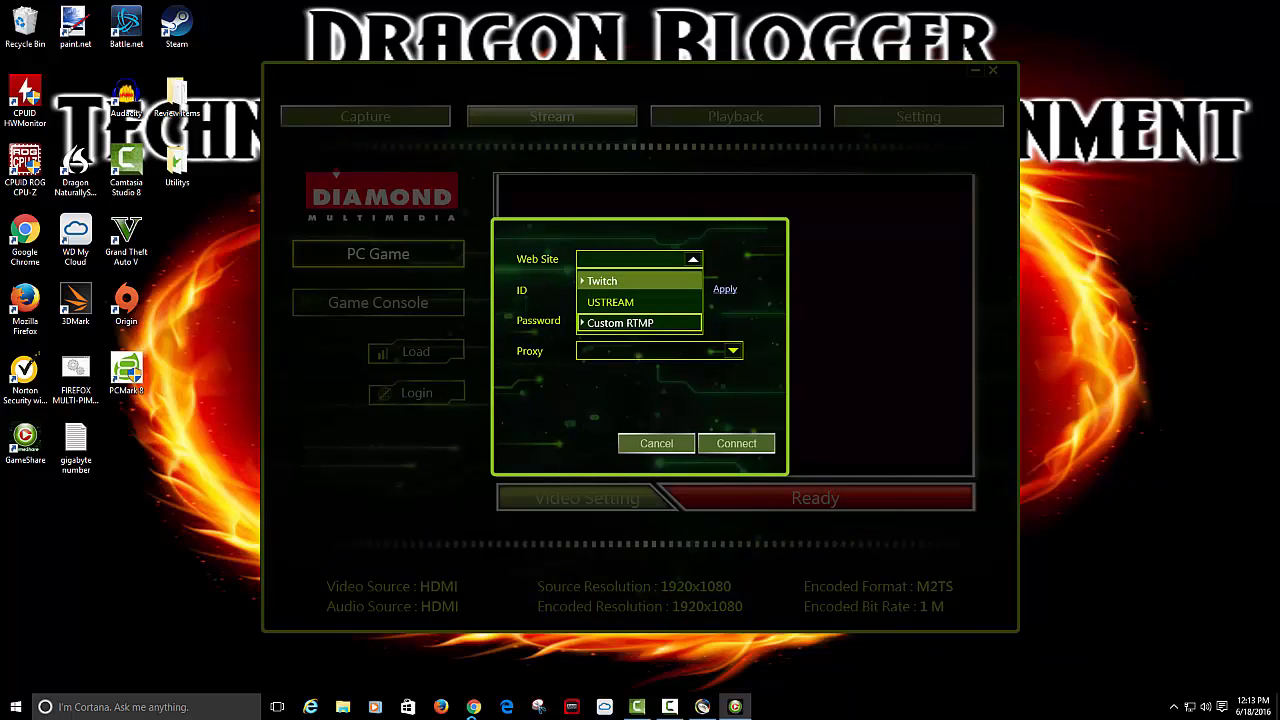
click(602, 280)
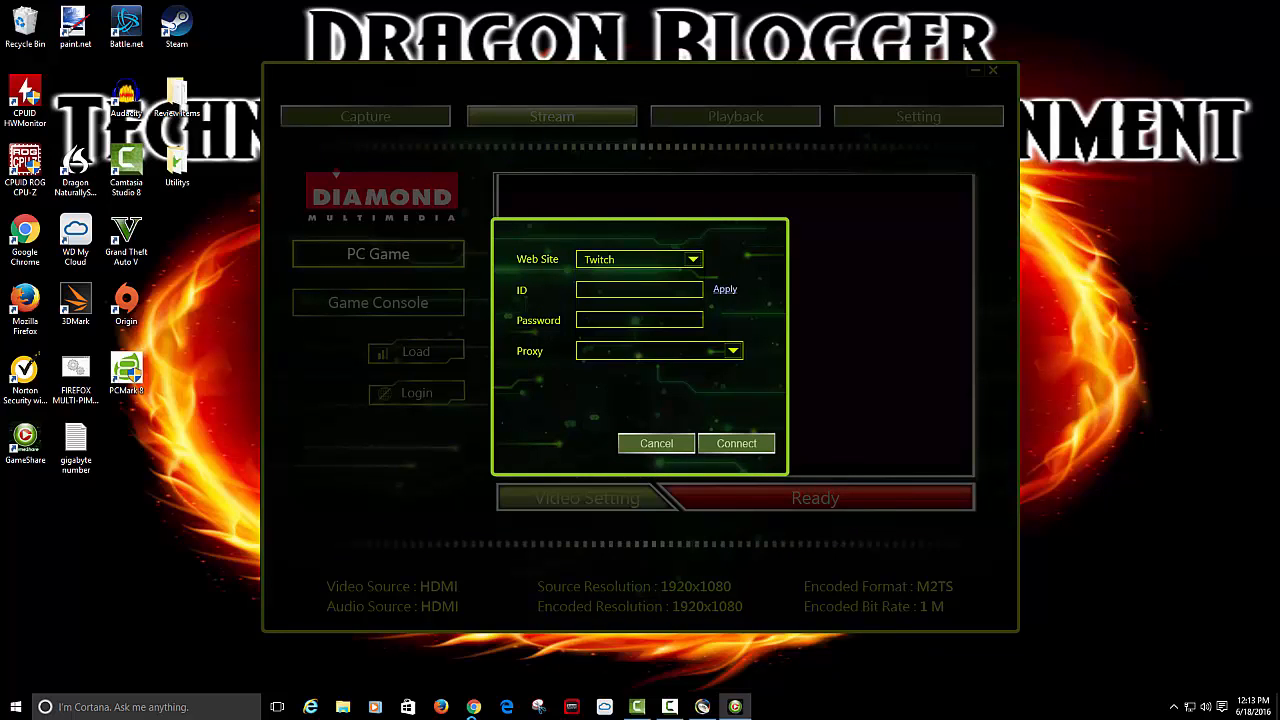
click(692, 260)
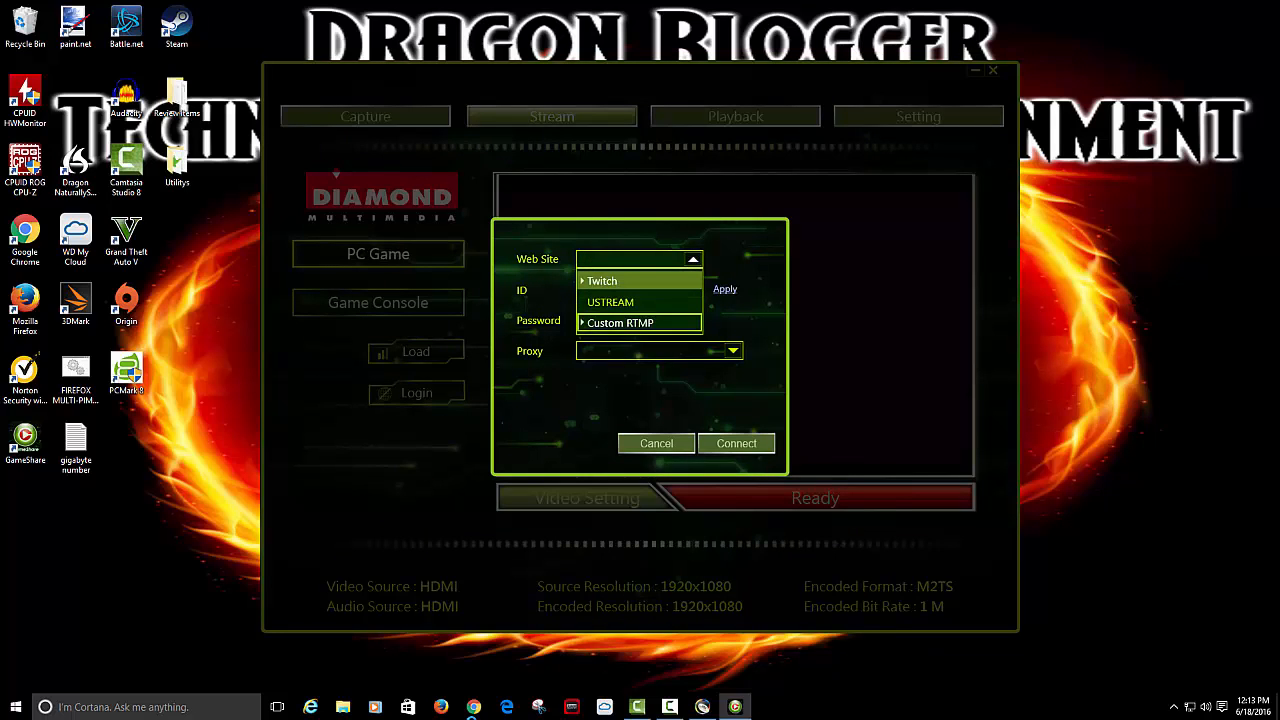
click(602, 280)
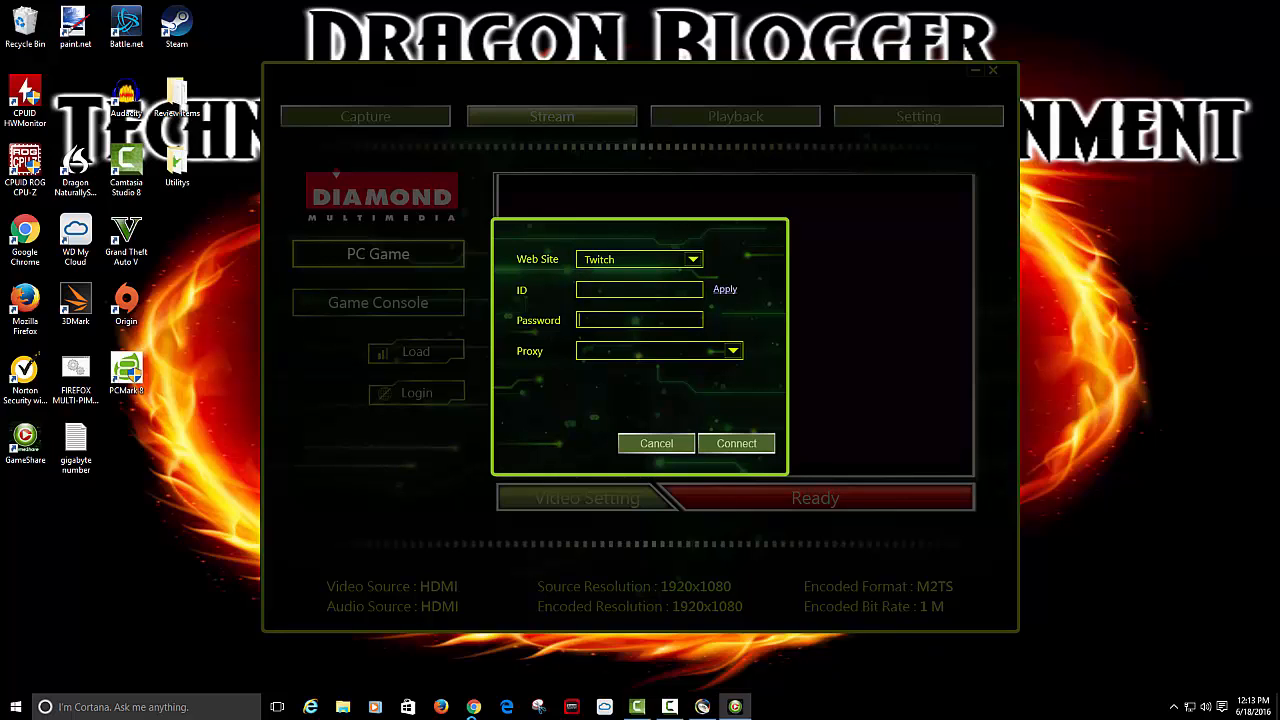
click(656, 444)
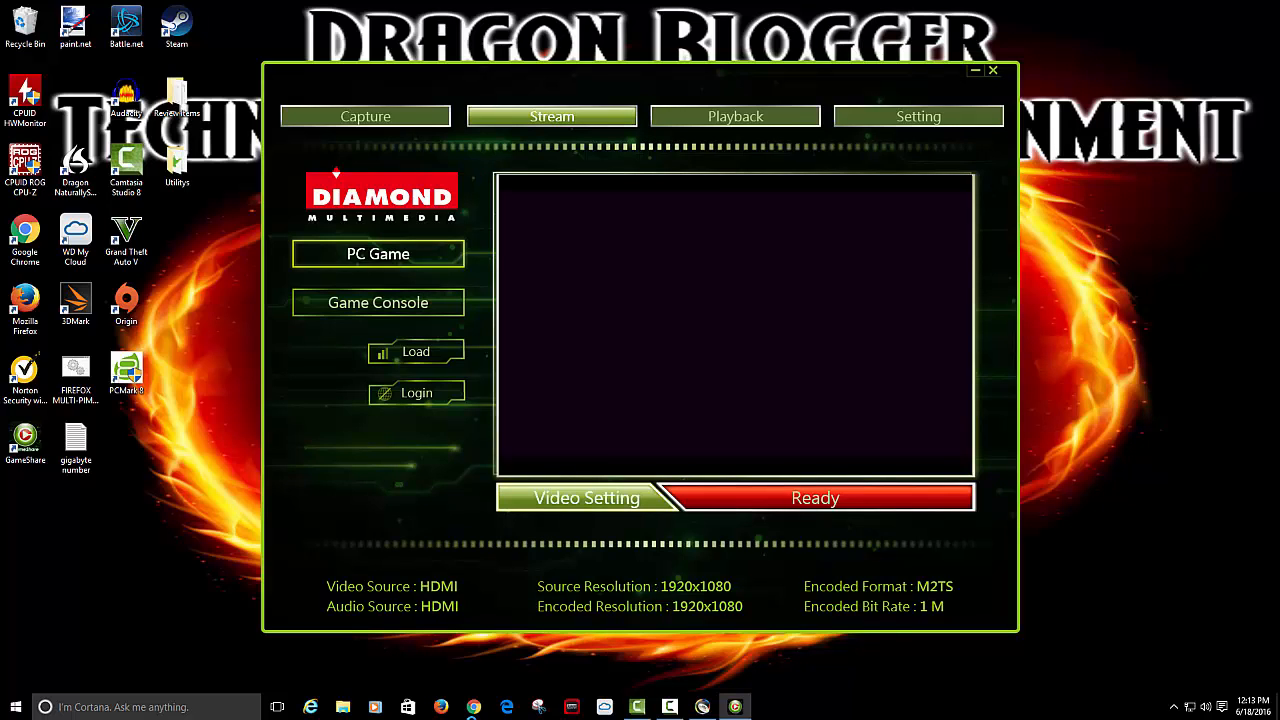
click(586, 498)
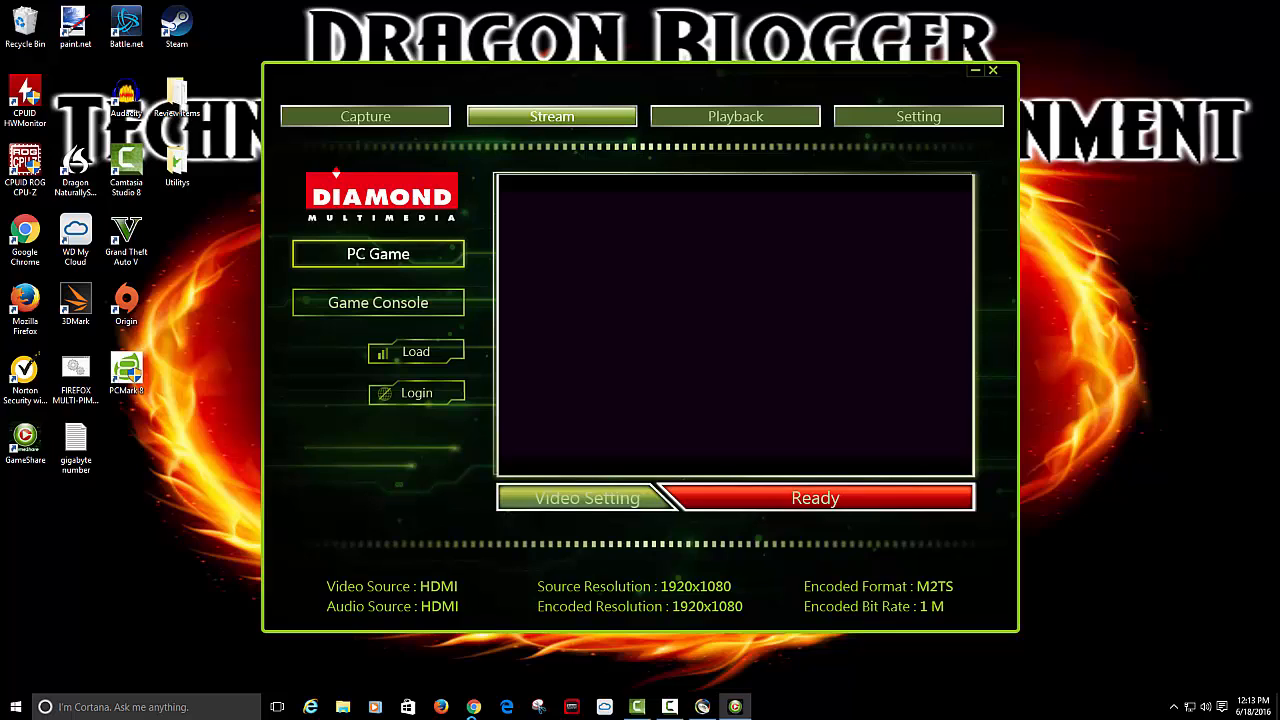